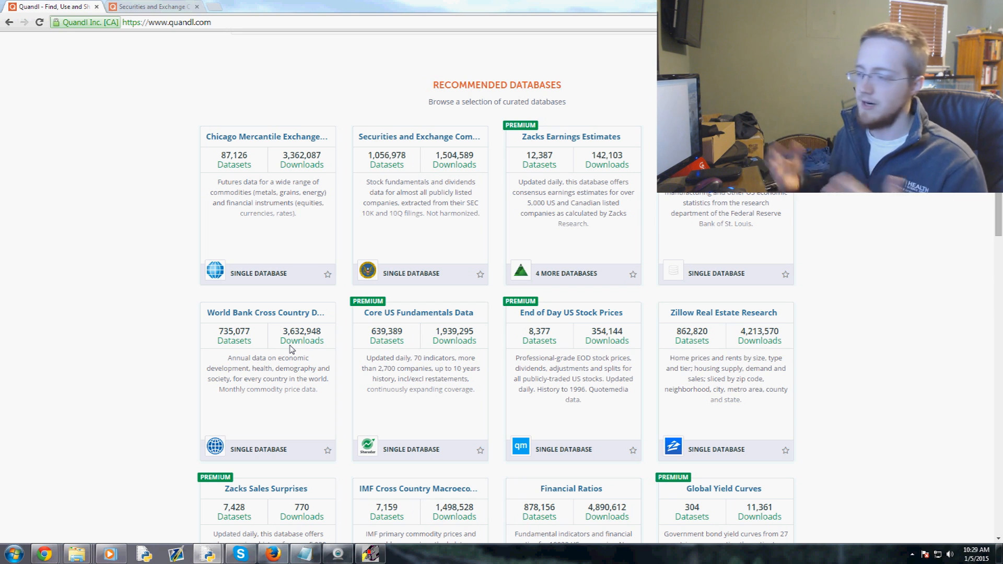
pyautogui.moveTo(290, 310)
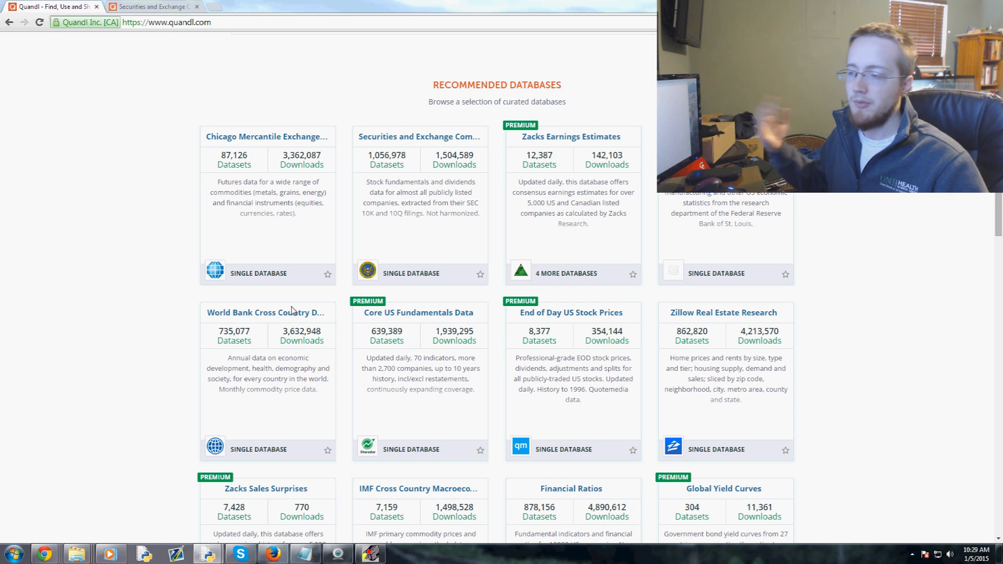
pyautogui.moveTo(83, 158)
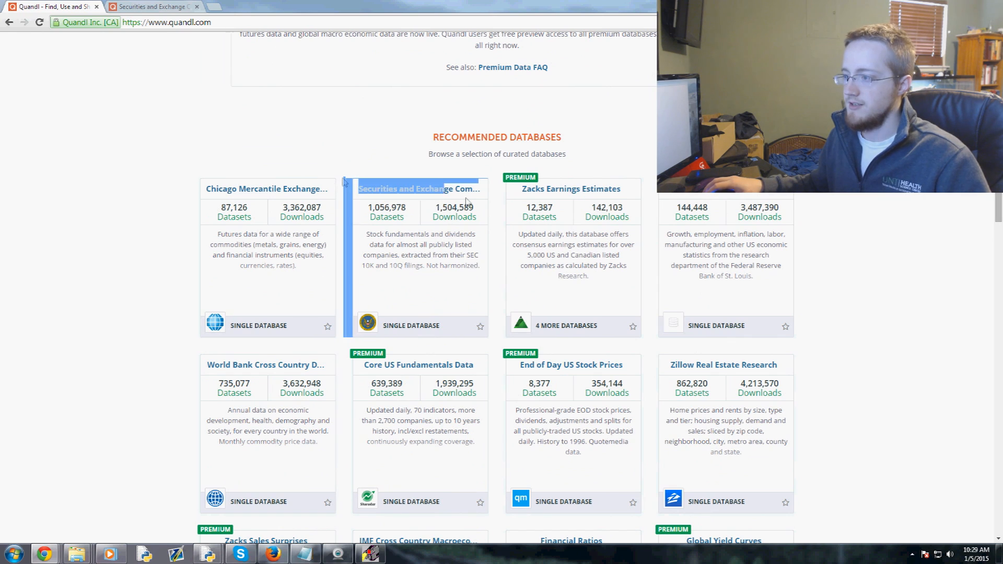
# Scroll to the Quandl page footer and open the API documentation.
pyautogui.scroll(-3)
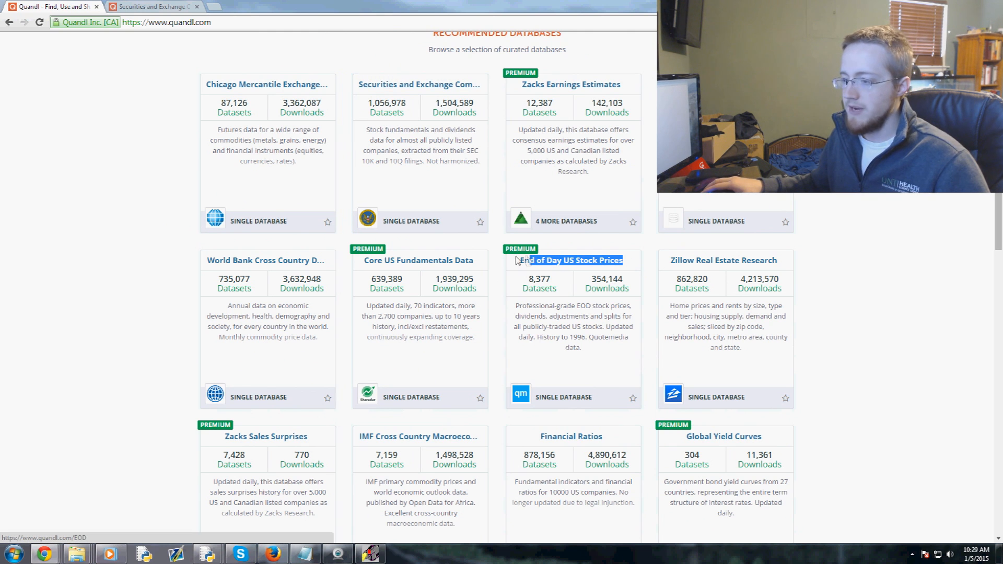
pyautogui.scroll(-3)
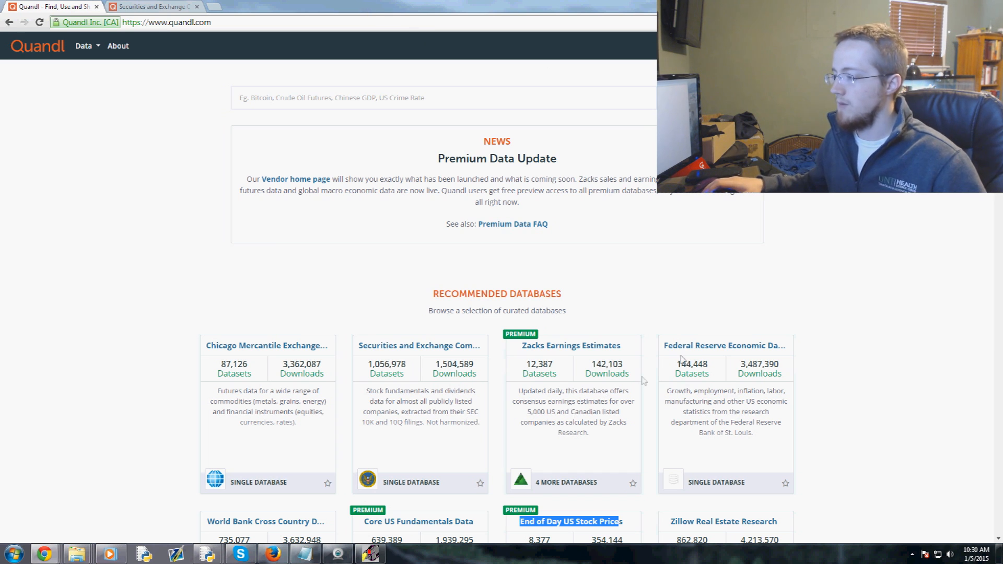
pyautogui.moveTo(680, 355)
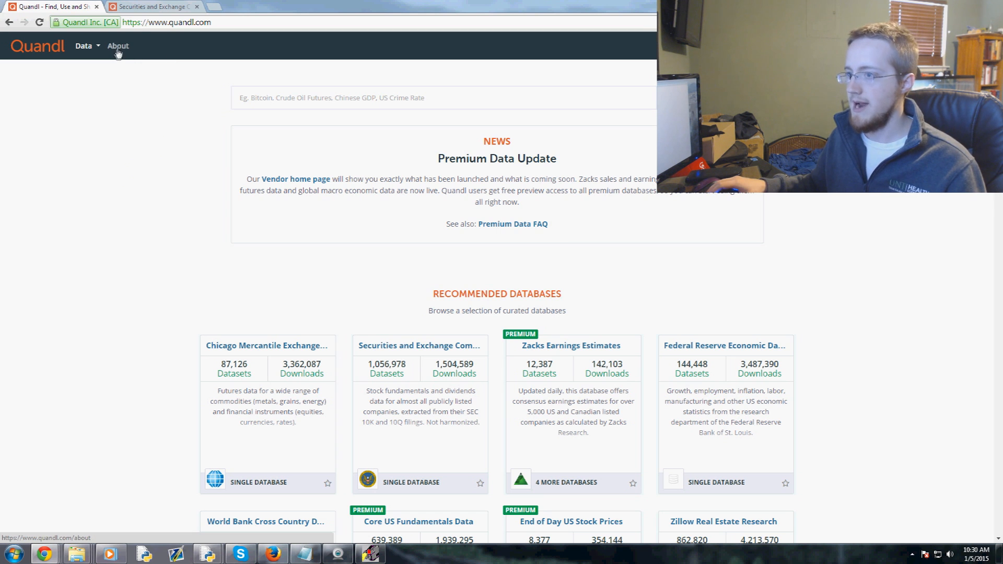
pyautogui.scroll(-3)
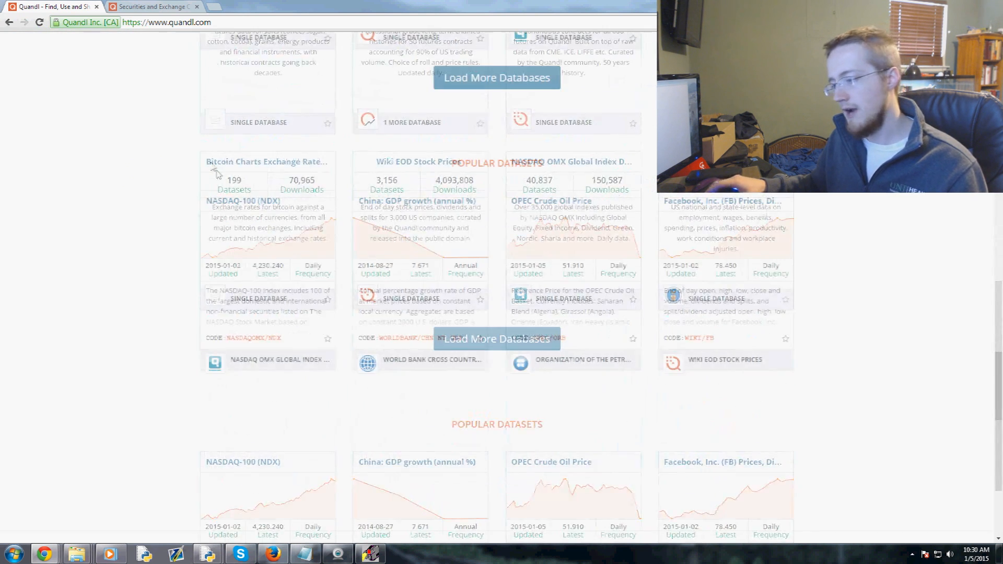
pyautogui.scroll(-3)
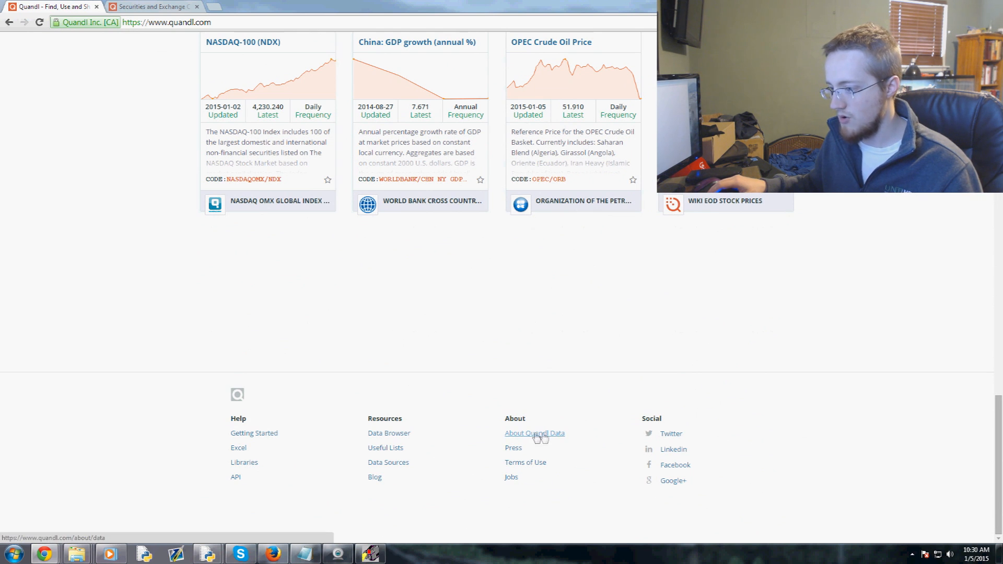
pyautogui.moveTo(388, 463)
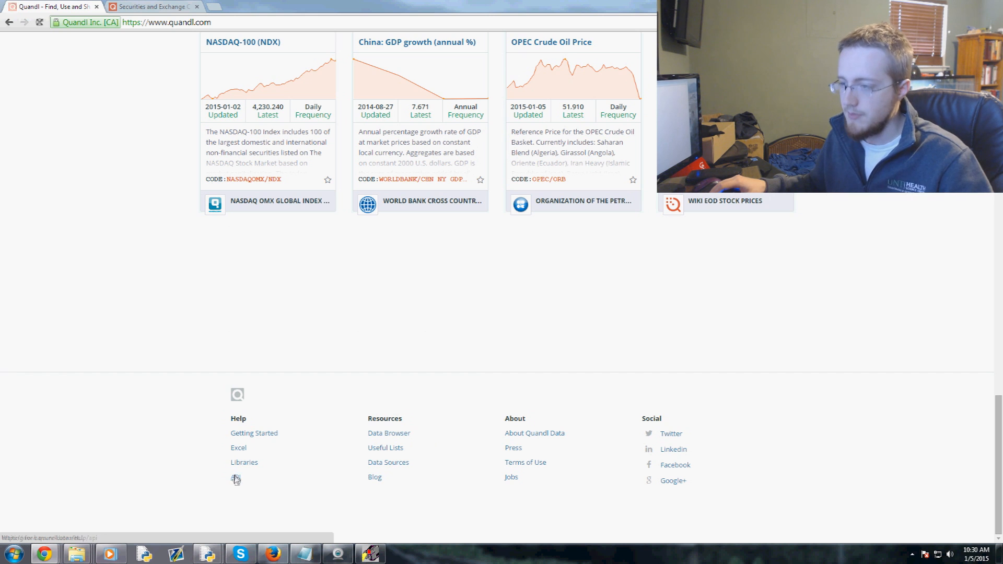
pyautogui.click(237, 479)
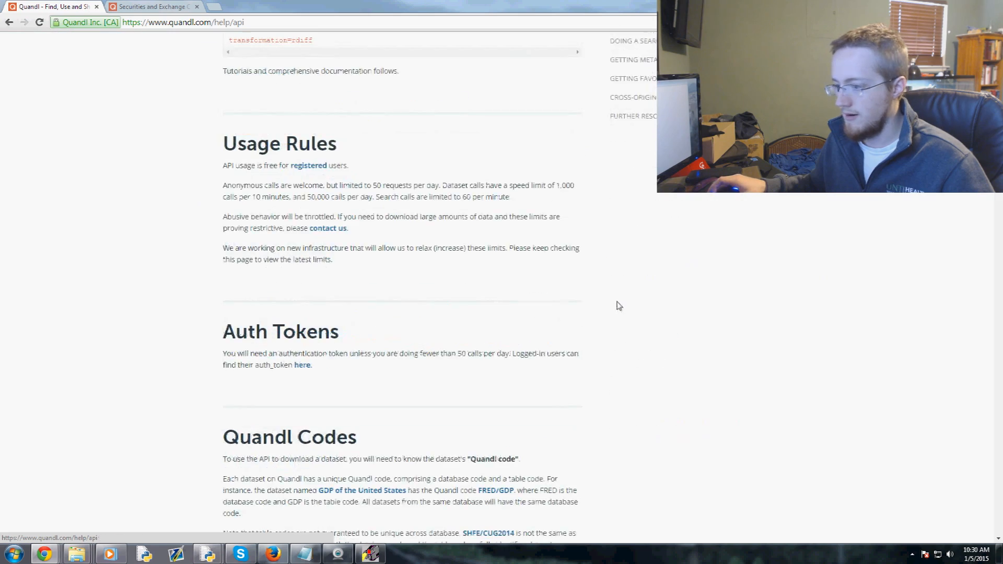
# Go through Libraries to the Python library page and its GitHub repository link.
pyautogui.scroll(-3)
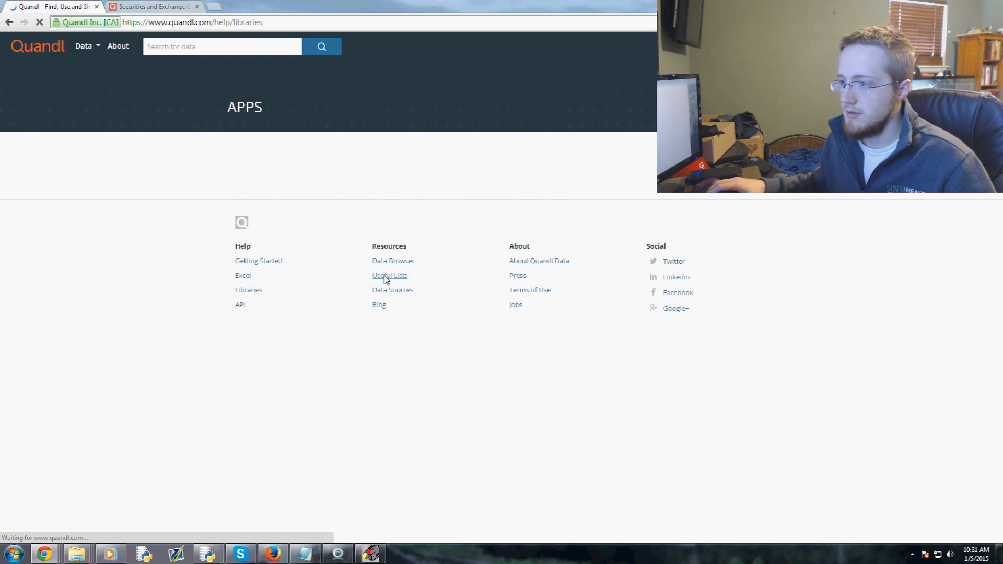
pyautogui.click(248, 290)
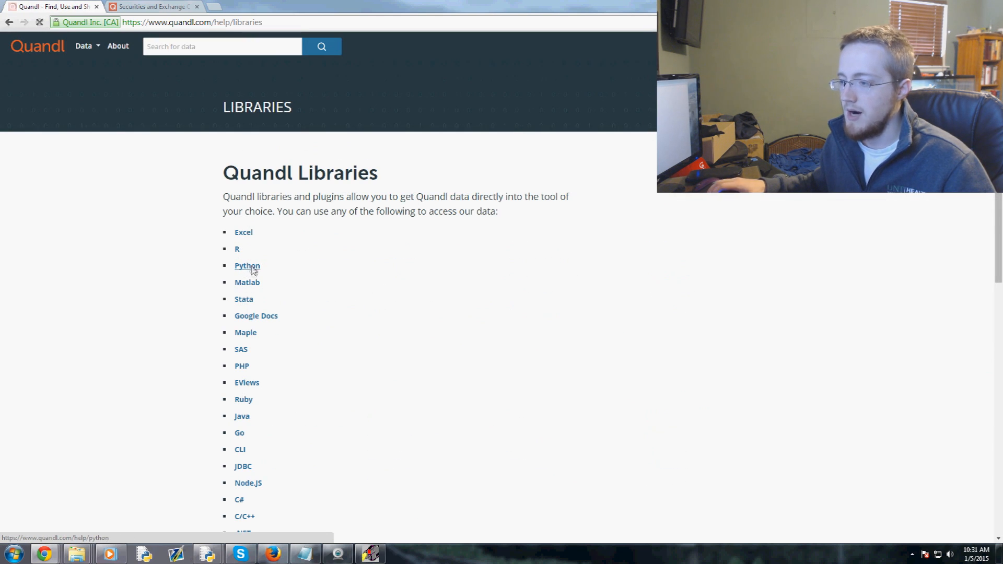
pyautogui.click(247, 265)
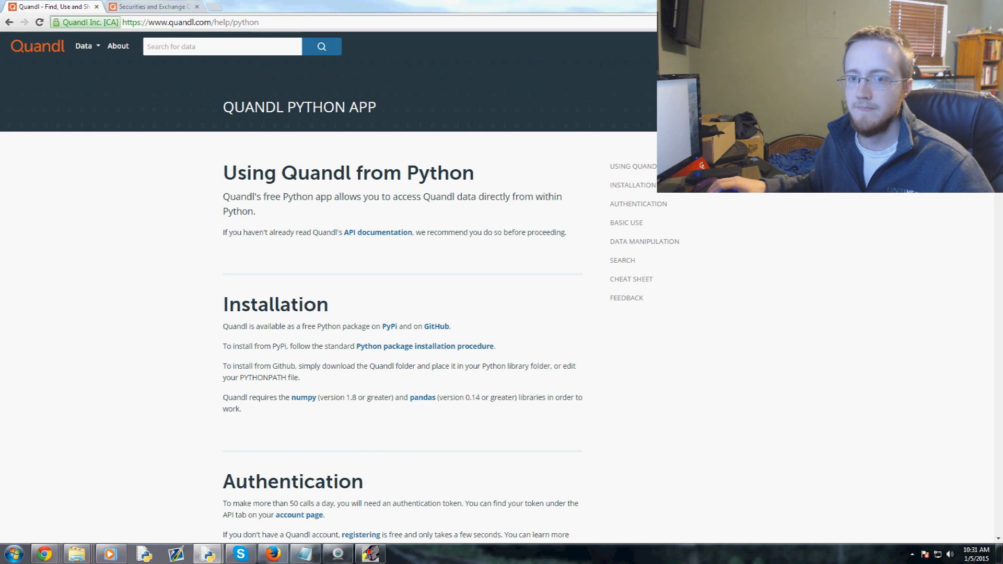
pyautogui.click(436, 326)
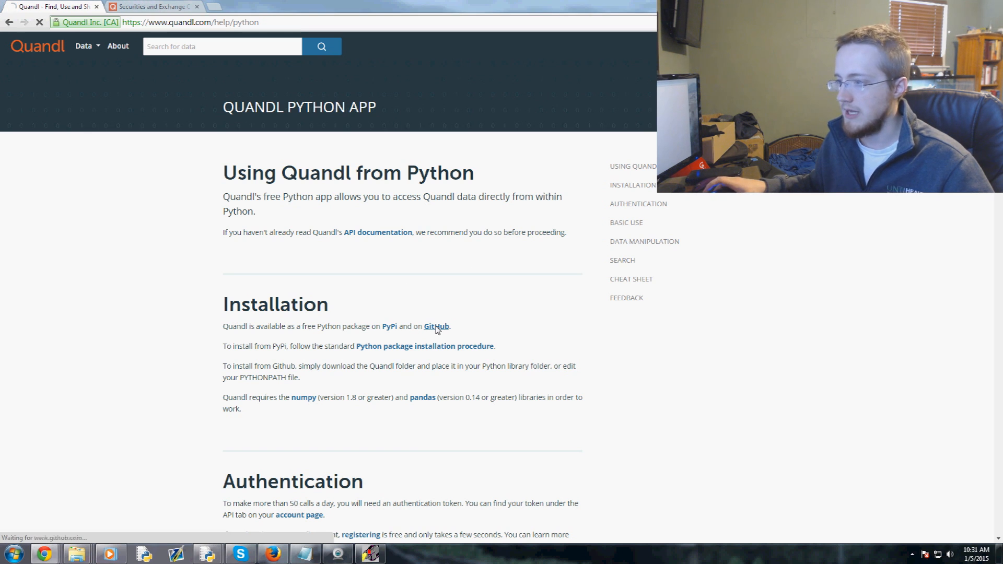
pyautogui.click(436, 327)
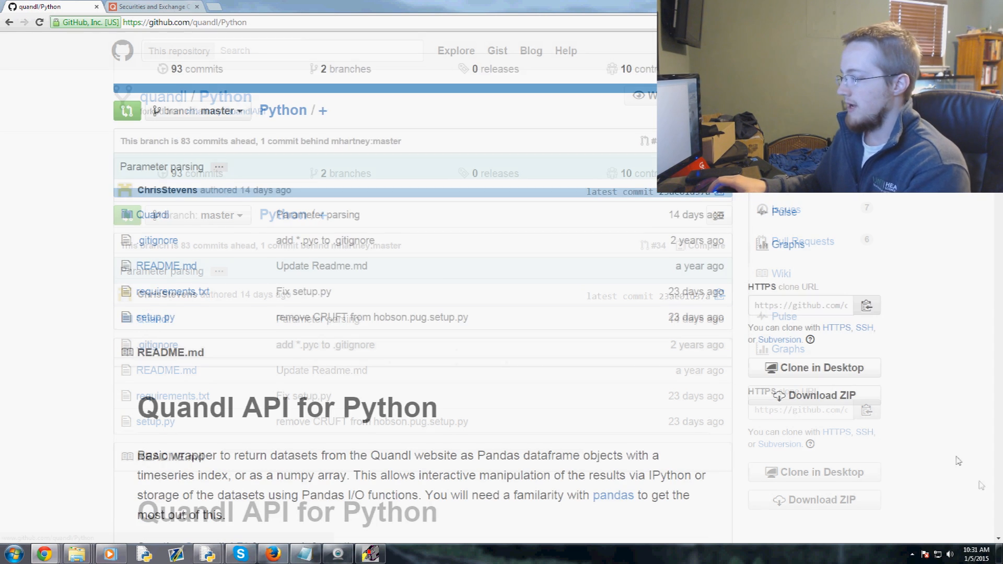
# Download the quandl/Python GitHub repository as a ZIP archive.
pyautogui.click(821, 395)
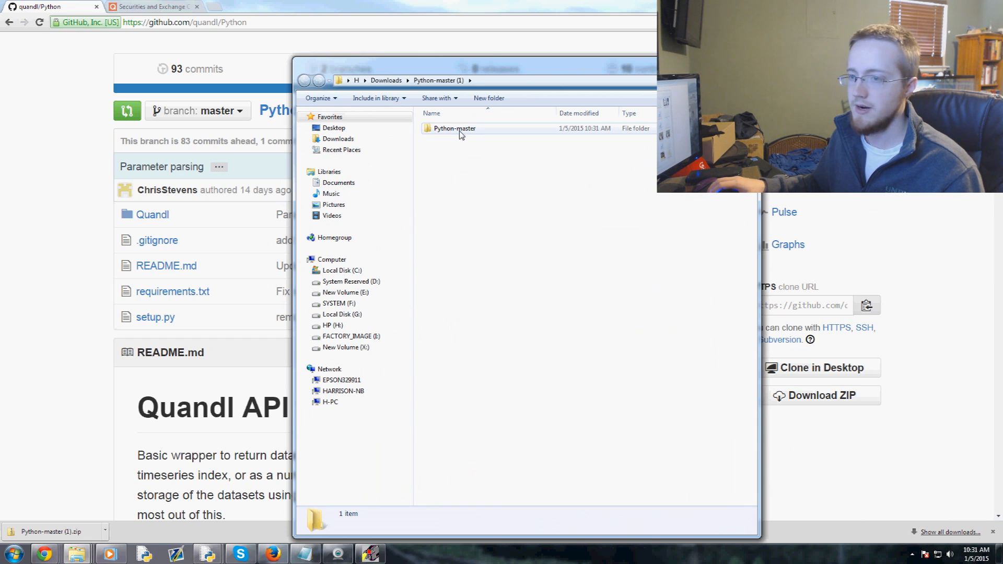
pyautogui.doubleClick(455, 128)
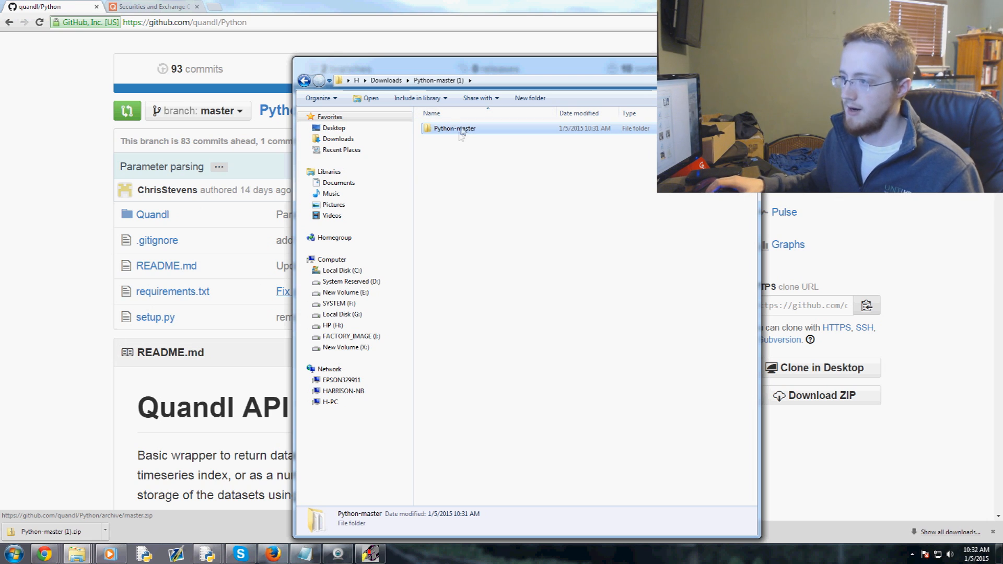
# Open a command window in Python-master and run C:/Python34/python setup.py install.
pyautogui.rightClick(454, 128)
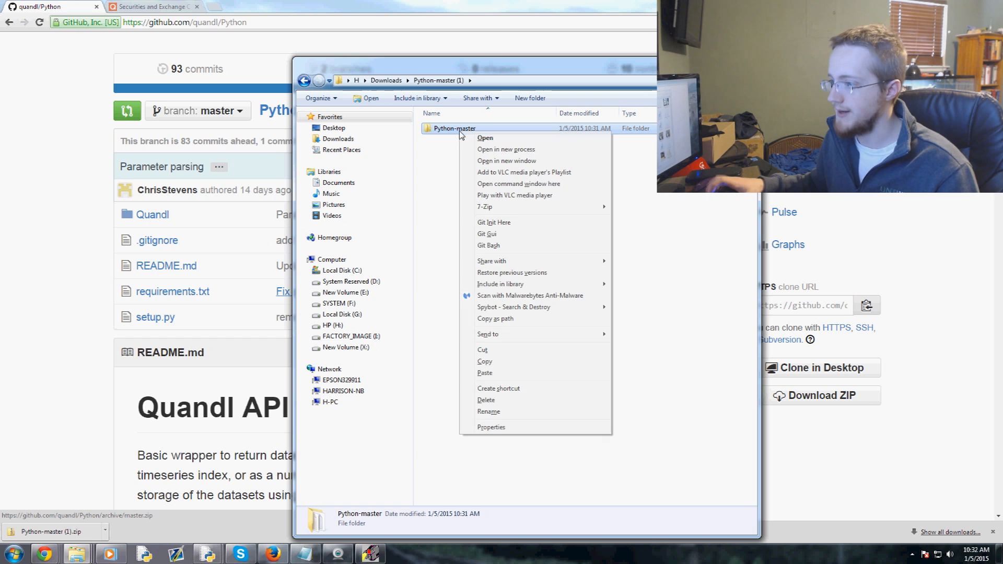
pyautogui.moveTo(519, 185)
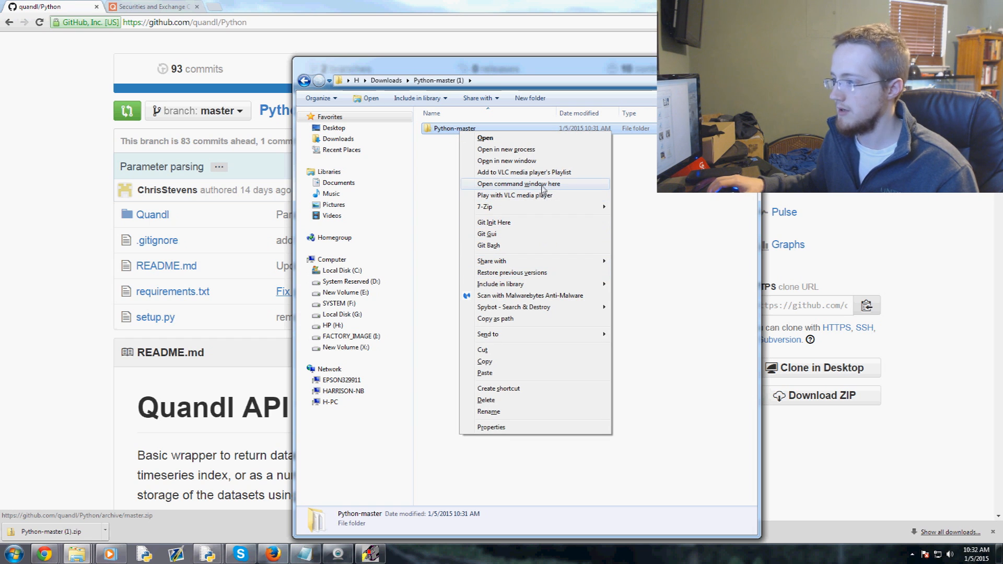
pyautogui.click(518, 183)
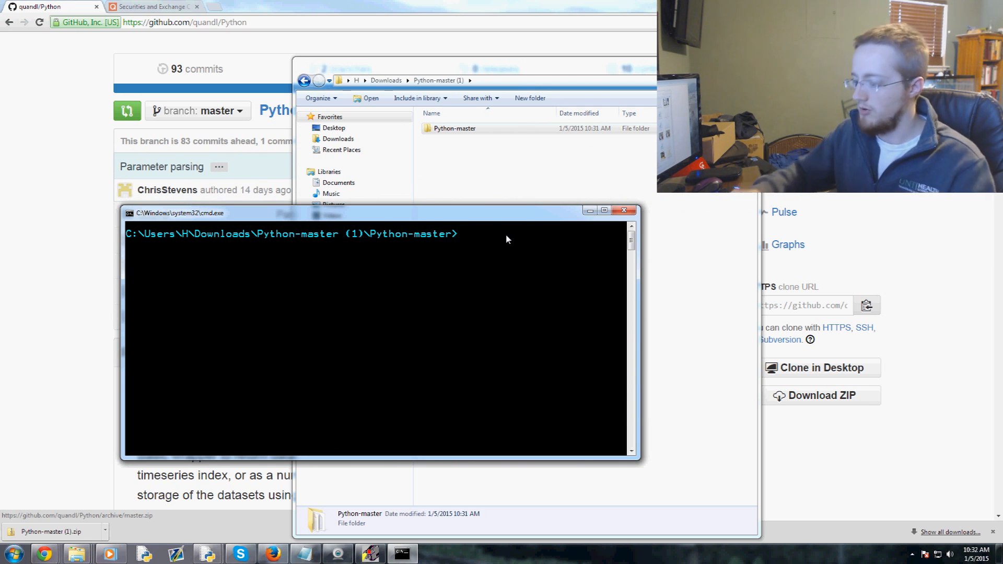
pyautogui.write('C:/')
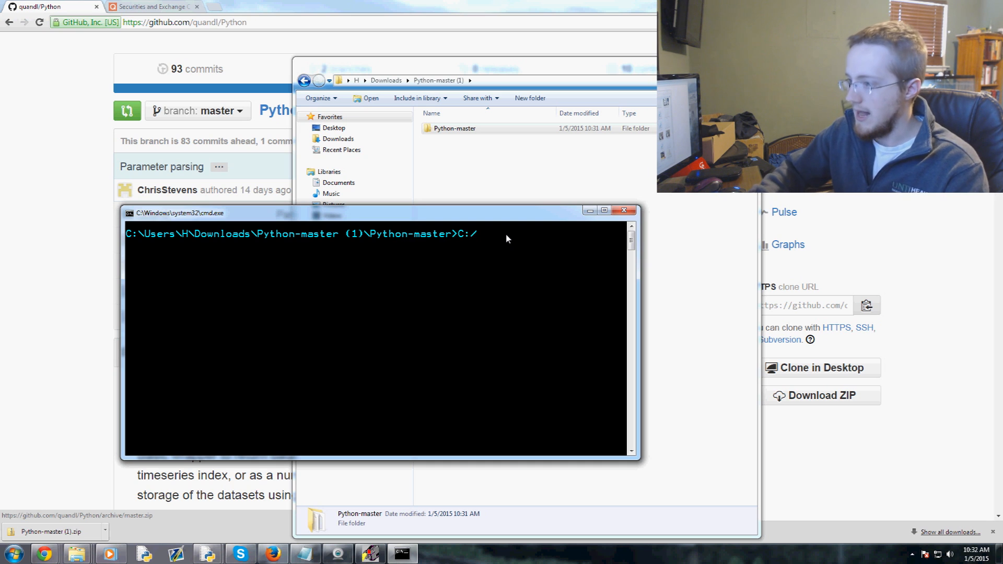
pyautogui.write('Python3e')
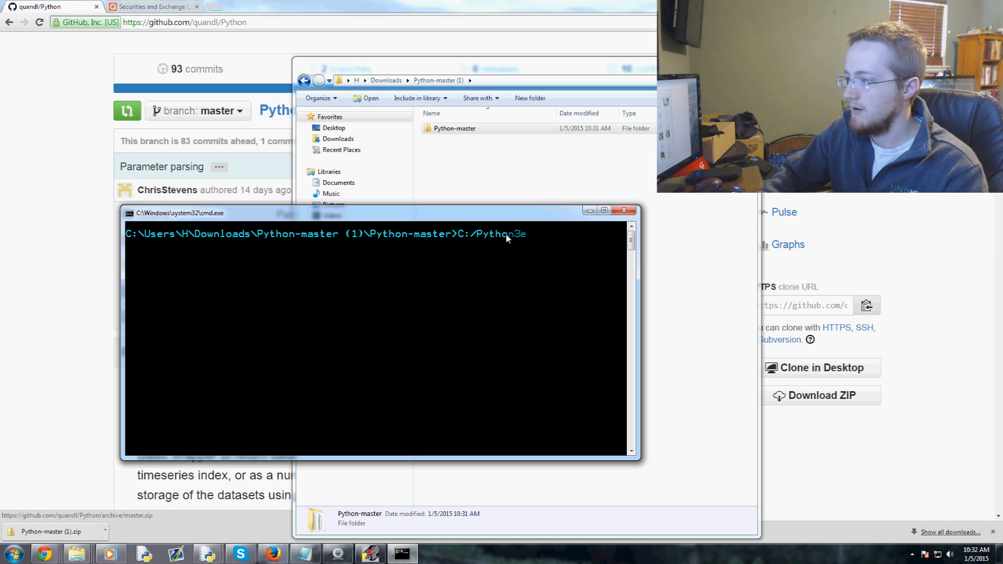
pyautogui.write('34/pytho')
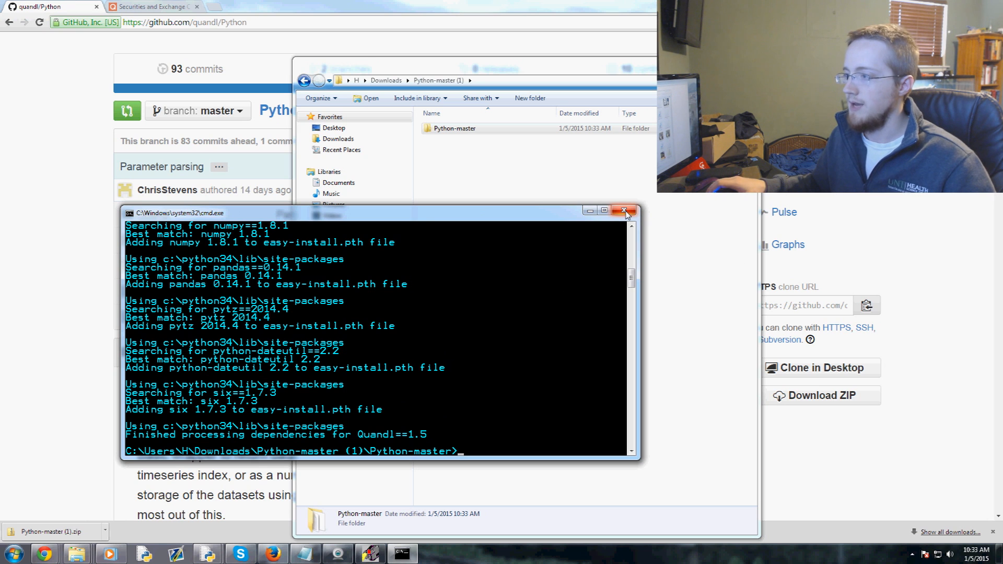
# Close the cmd window, then try 'import quandl' and 'import Quandl' in the IDLE shell.
pyautogui.click(625, 212)
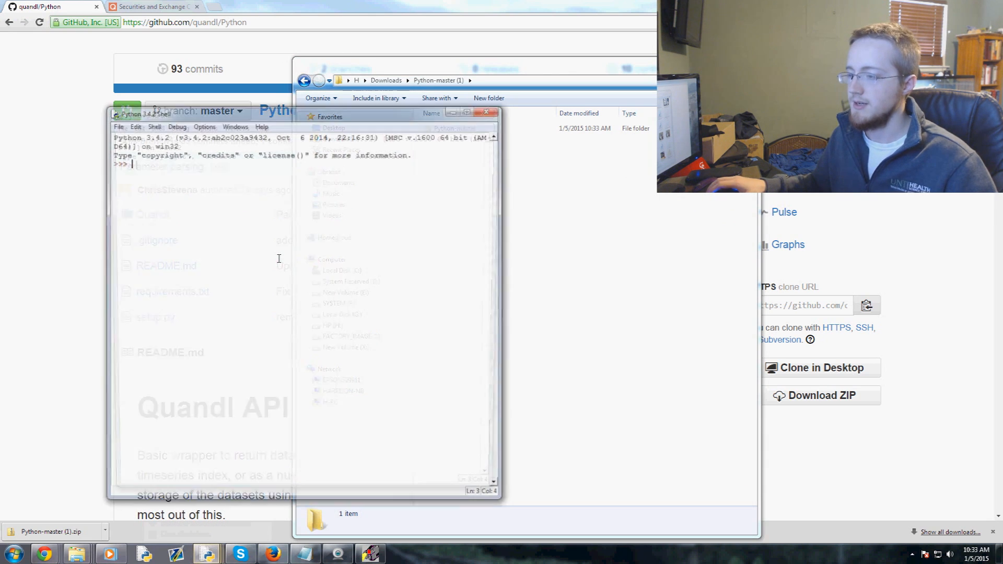
pyautogui.write('import quandl')
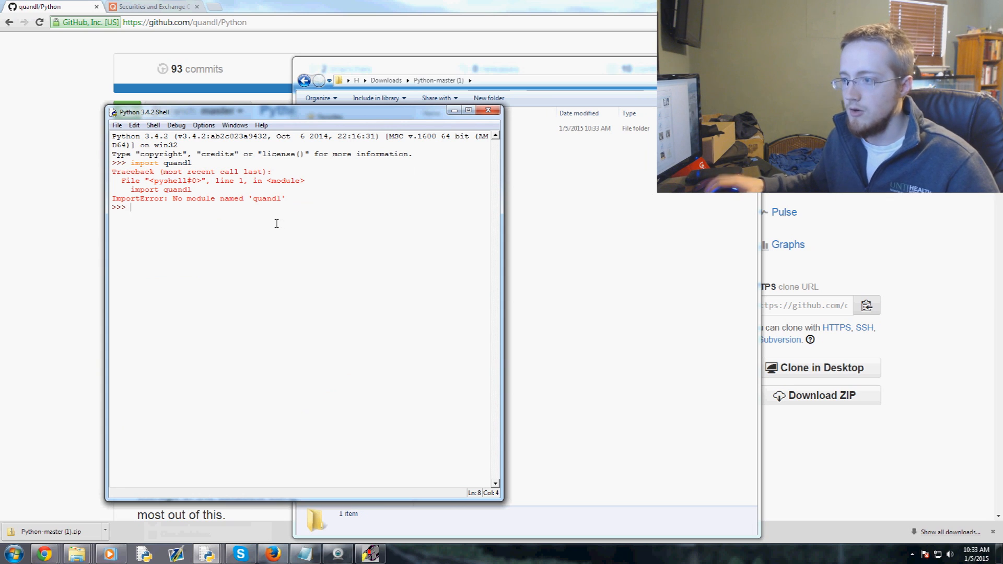
pyautogui.write('import Quandl')
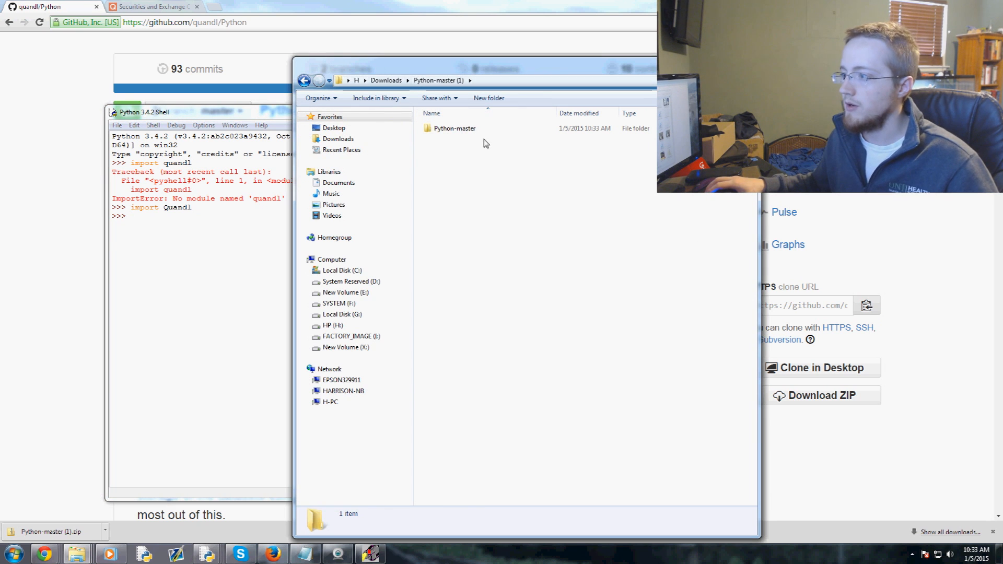
# Browse from Python-master through the C: drive to Python34's Lib/site-packages folder.
pyautogui.doubleClick(455, 128)
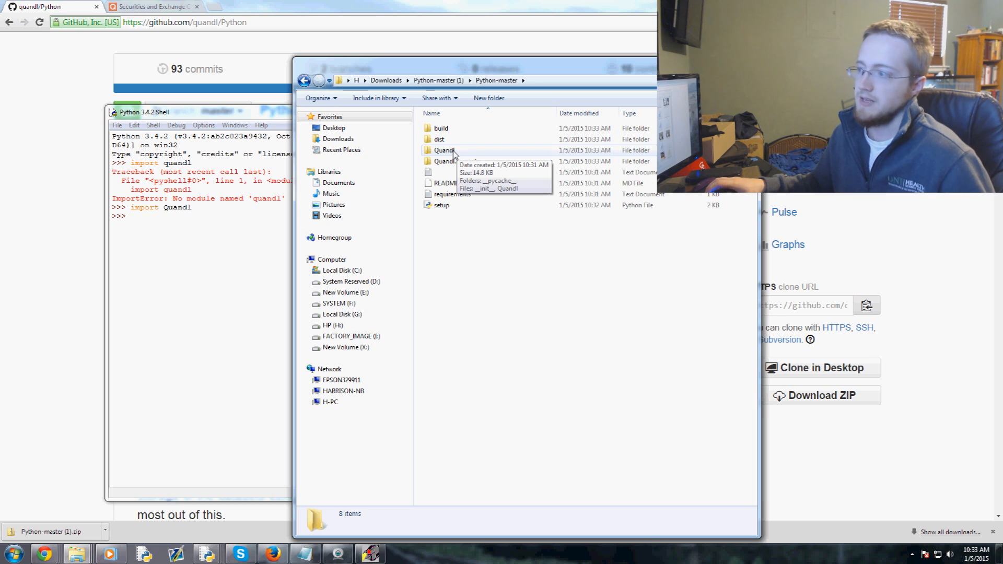
pyautogui.doubleClick(444, 151)
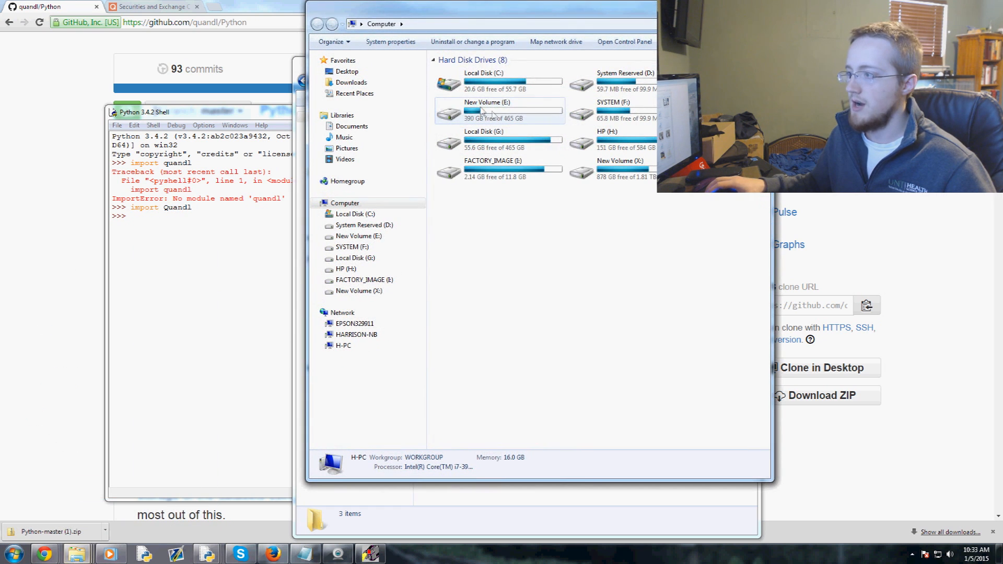
pyautogui.doubleClick(447, 82)
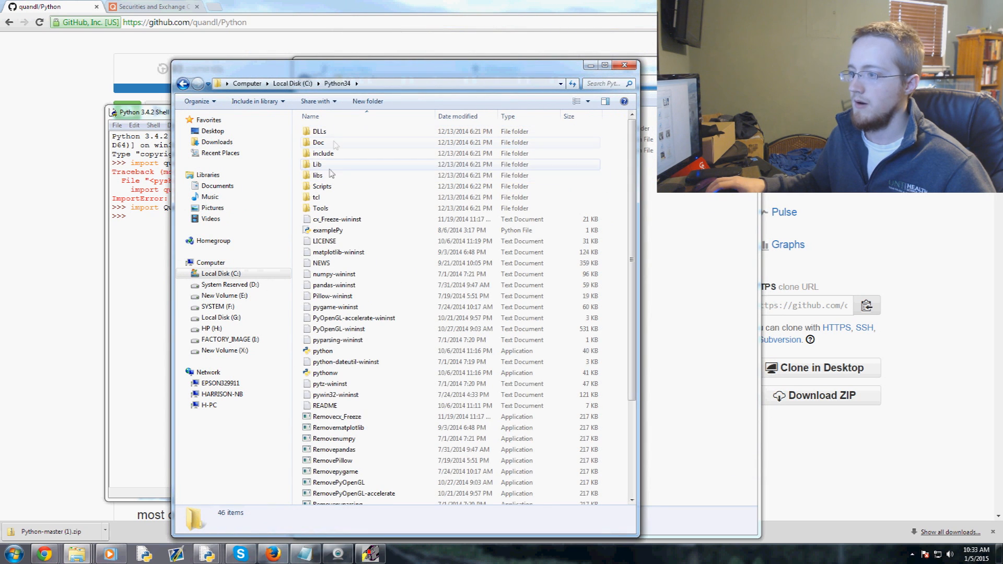
pyautogui.doubleClick(319, 163)
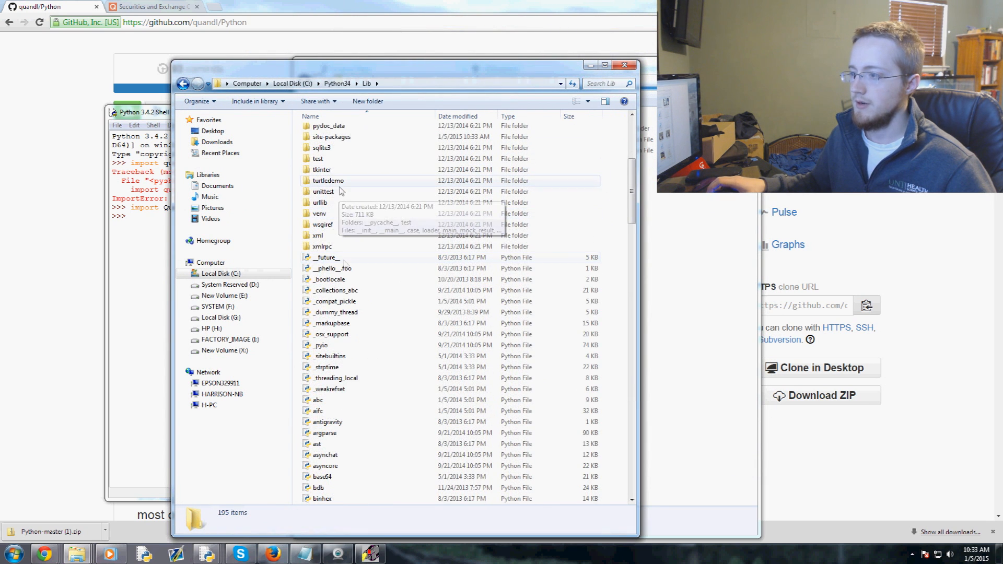
pyautogui.doubleClick(331, 136)
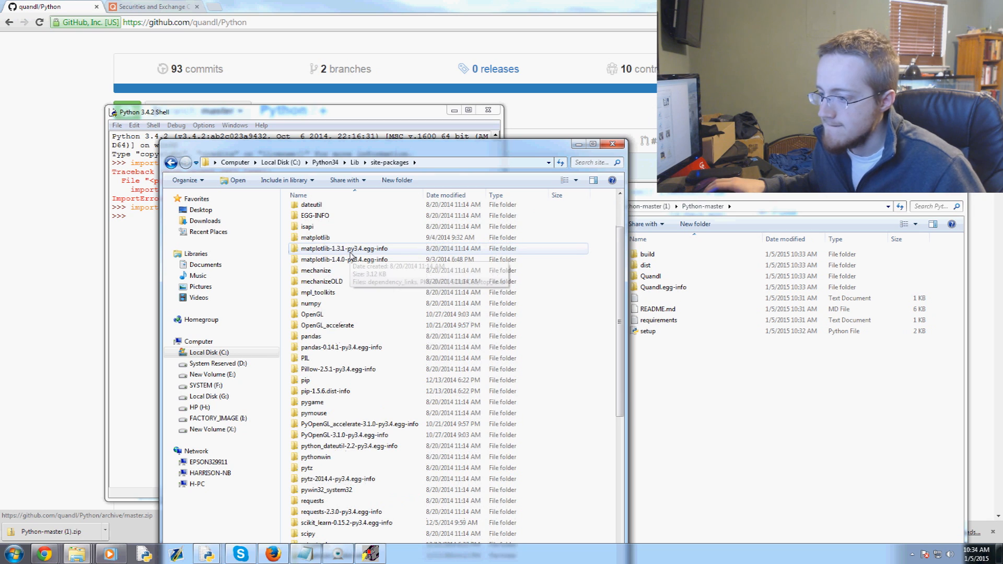
# Locate the newly installed Quandl package folder in site-packages and open it.
pyautogui.scroll(-3)
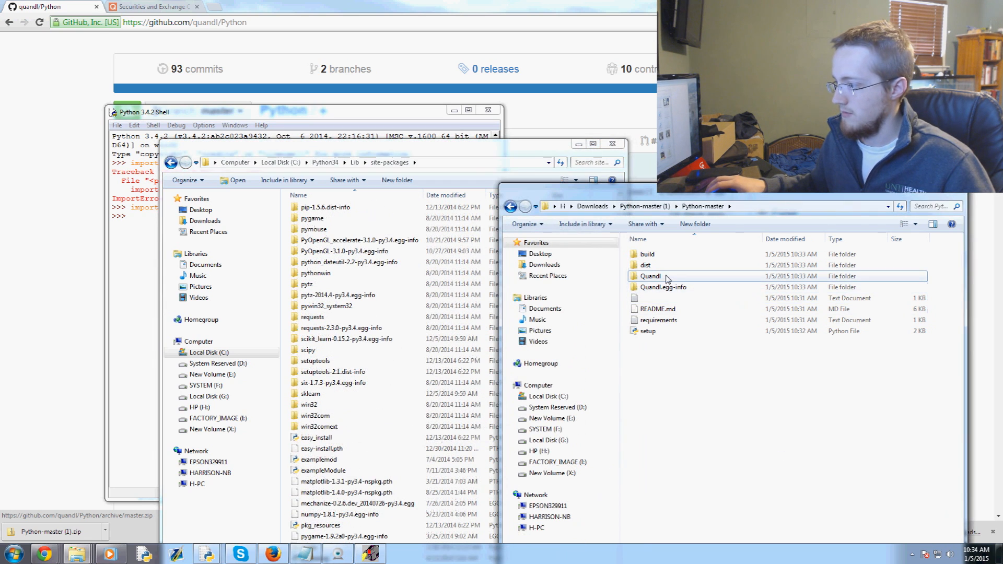
pyautogui.click(650, 276)
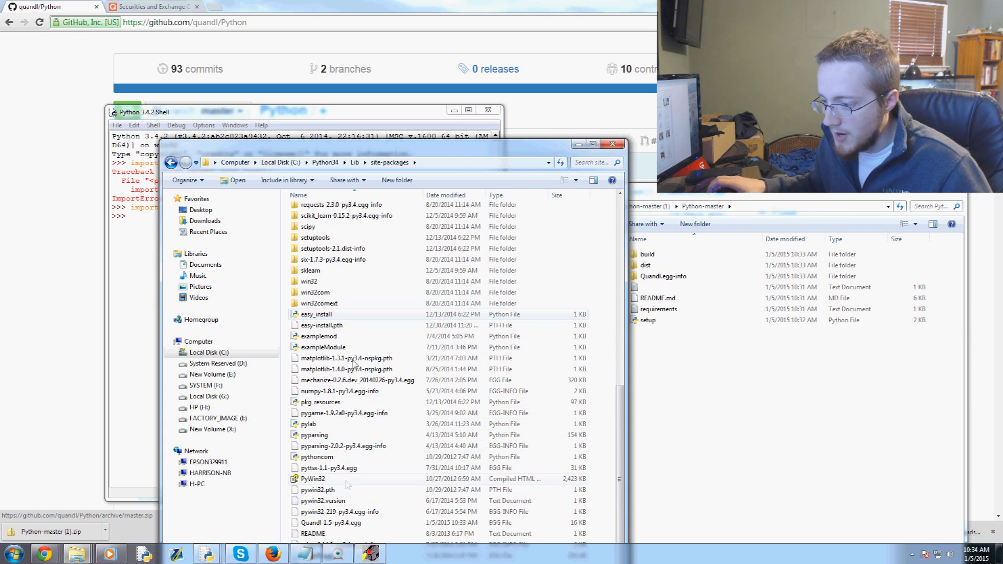
pyautogui.click(331, 523)
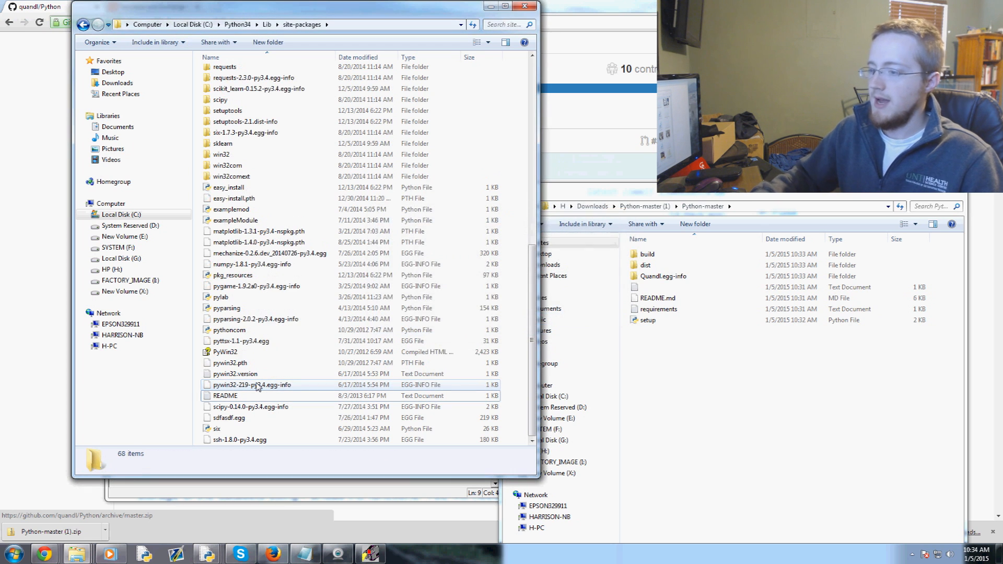
pyautogui.scroll(3)
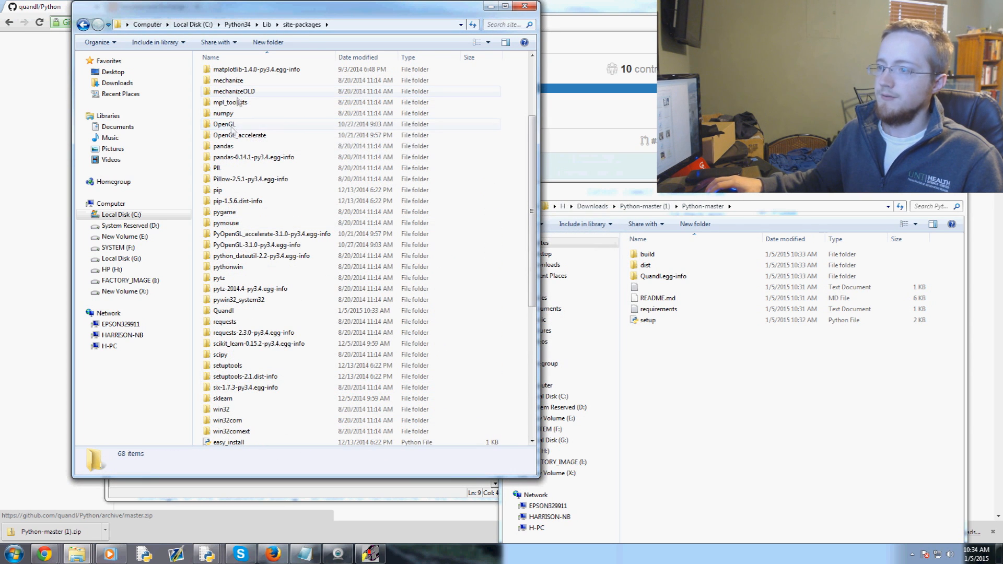
pyautogui.click(223, 310)
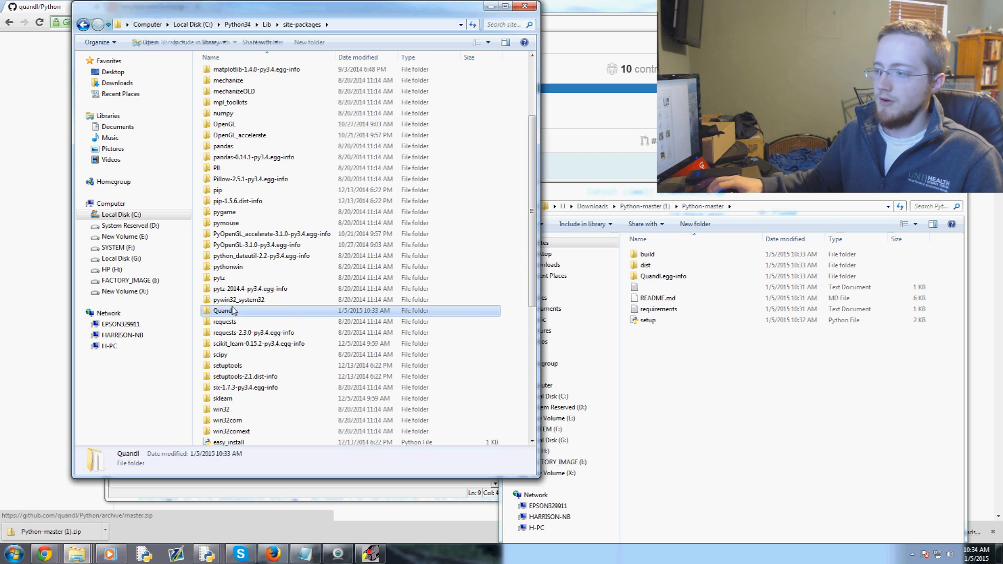
pyautogui.doubleClick(224, 310)
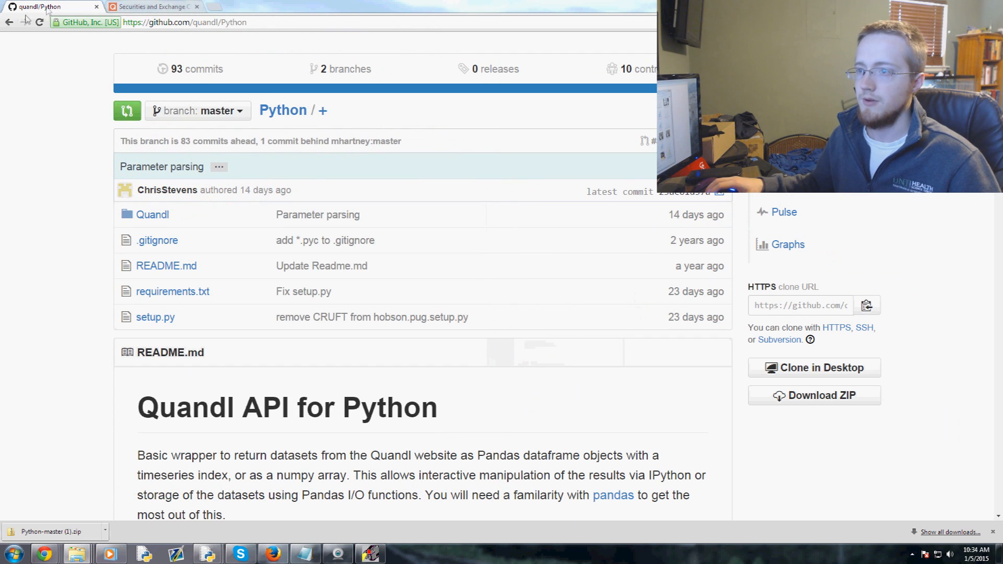
# Search quandl.com for 'aapl stock price'.
pyautogui.click(185, 22)
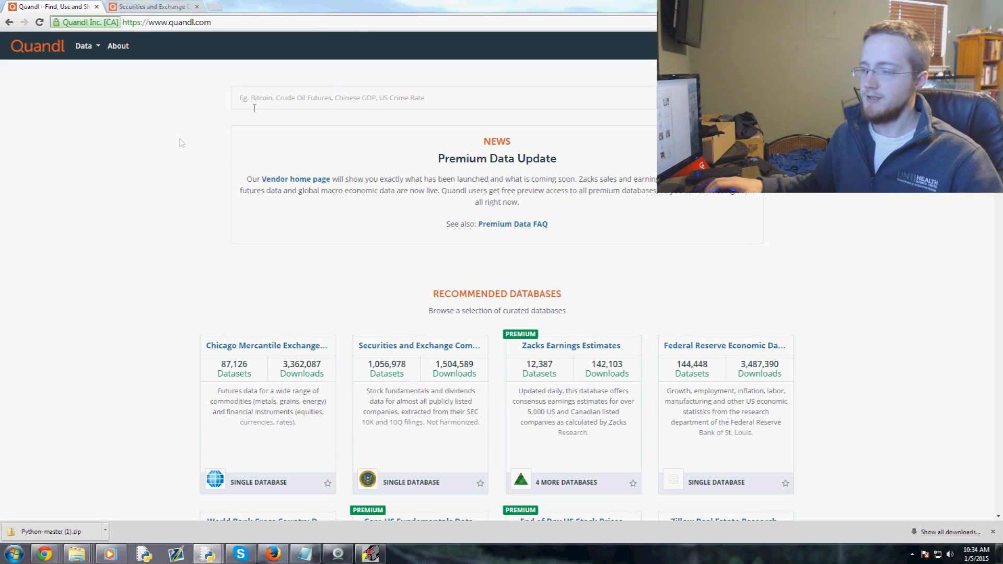
pyautogui.click(443, 98)
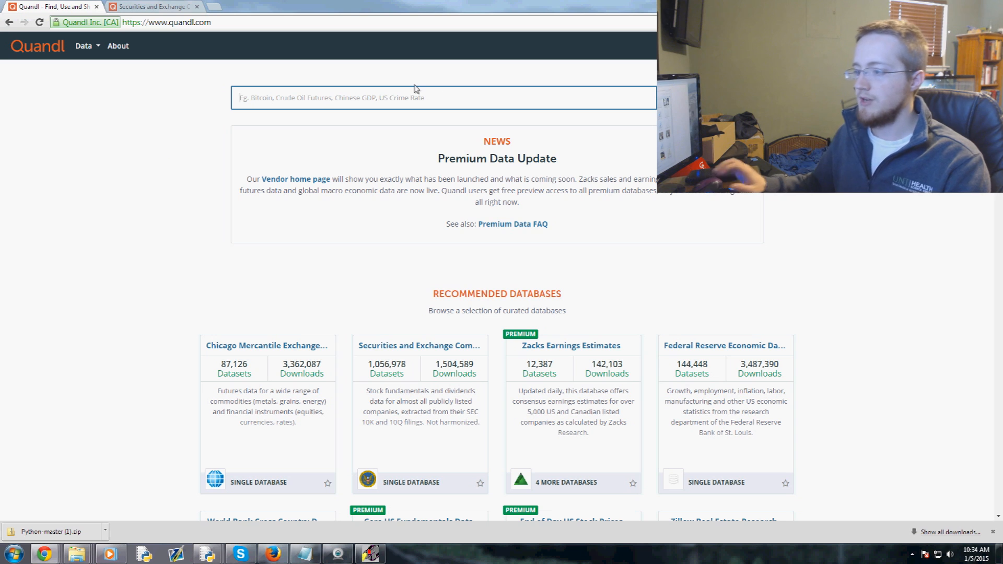
pyautogui.write('aap')
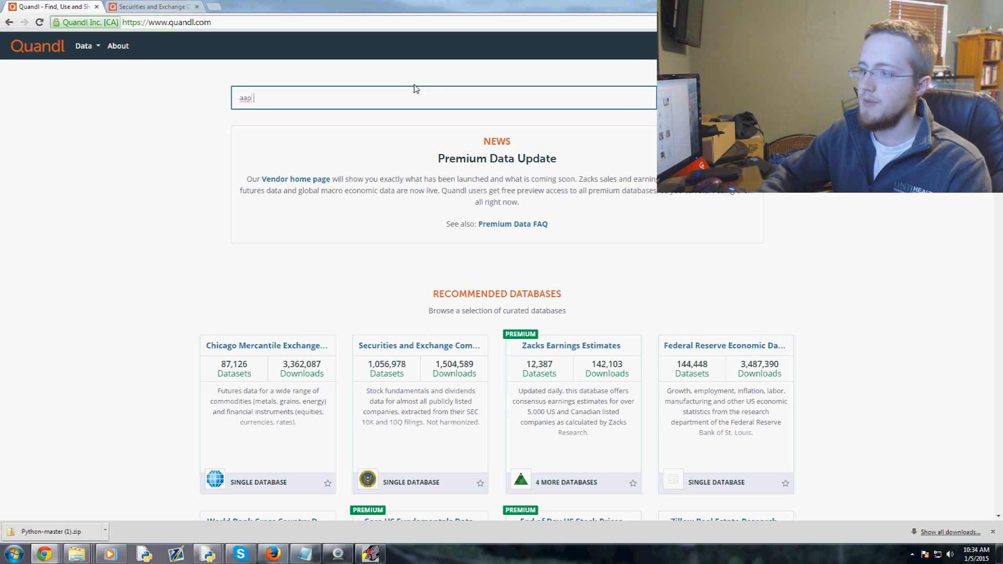
pyautogui.write('stock')
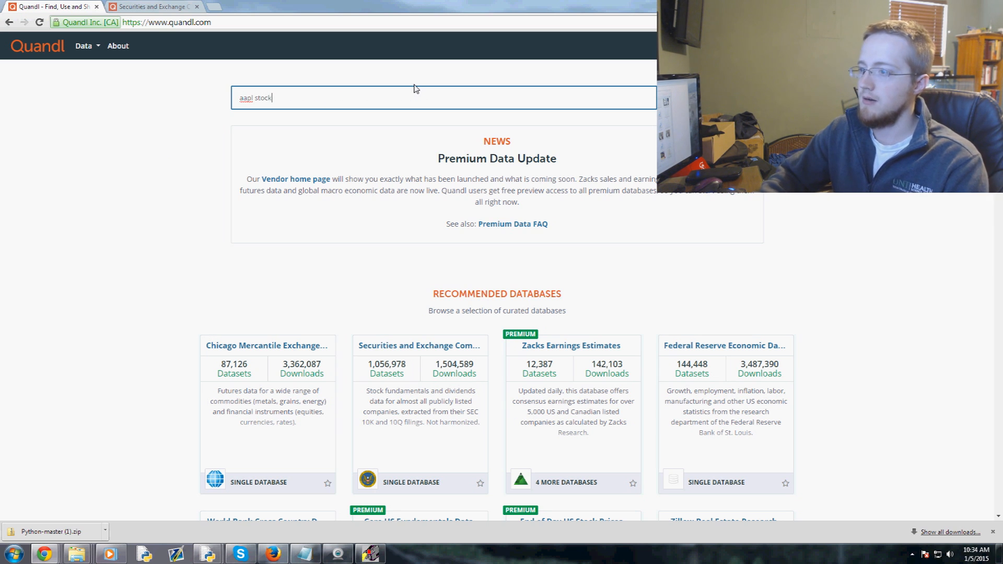
pyautogui.write('price')
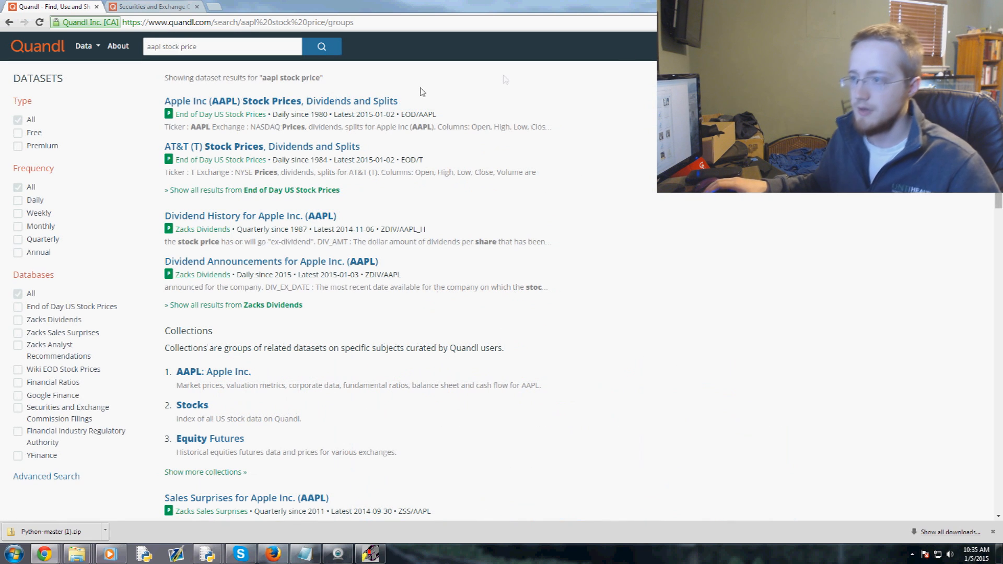
pyautogui.moveTo(307, 105)
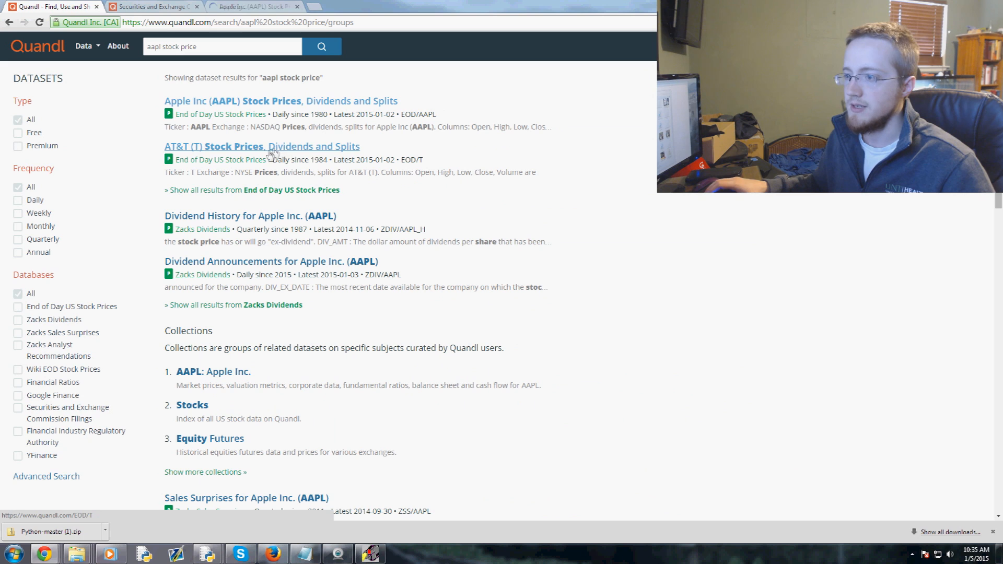
# Open the Apple Inc. (AAPL) Stock Price dataset from the results and close extra tabs.
pyautogui.scroll(-3)
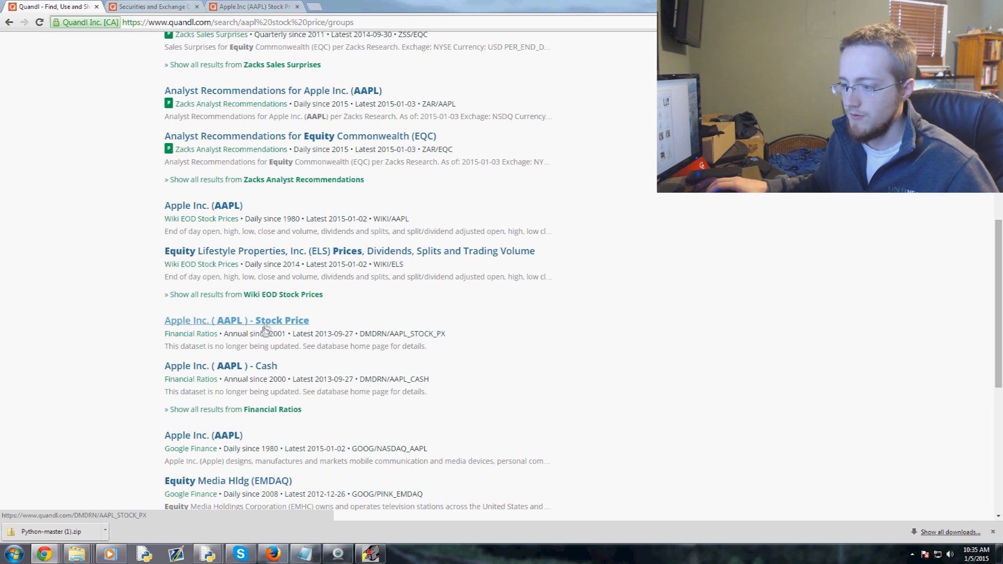
pyautogui.click(236, 320)
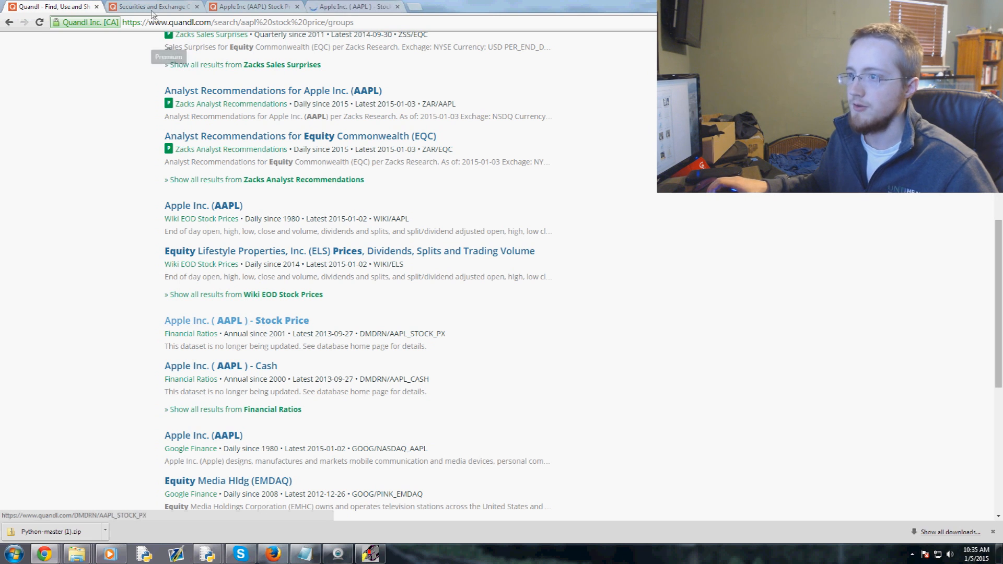
pyautogui.click(196, 6)
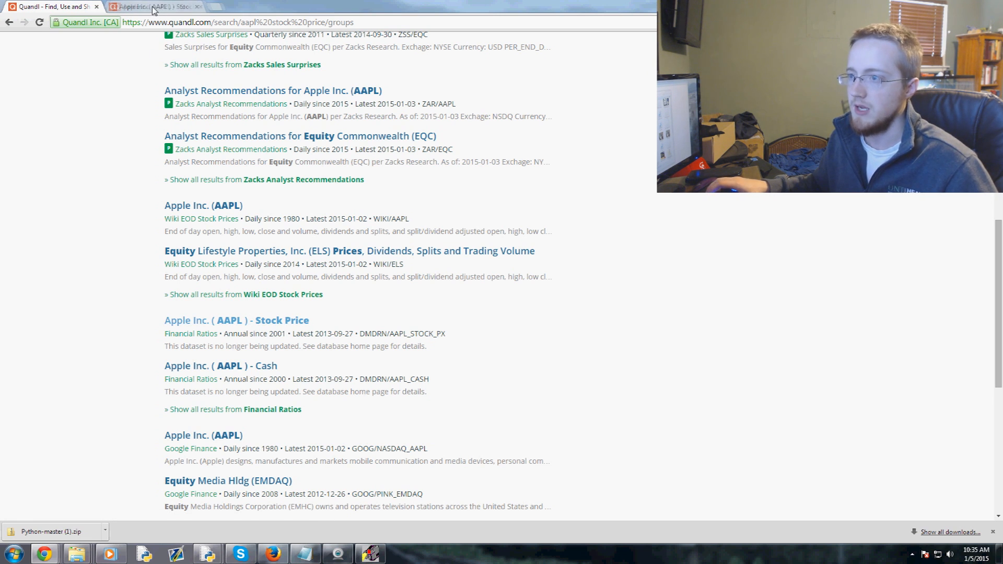
pyautogui.click(236, 320)
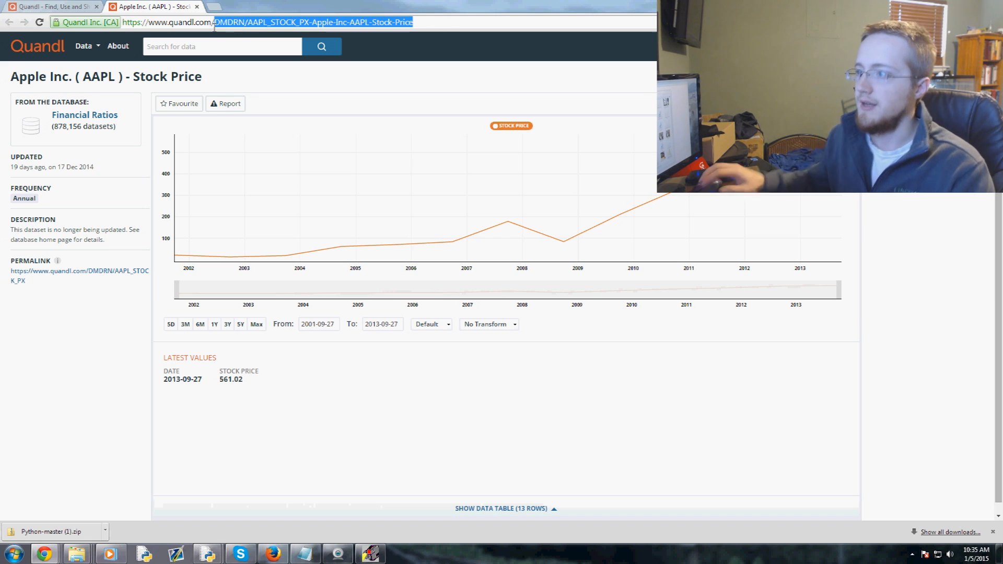
pyautogui.write('https://www.quandl.com/WIKI')
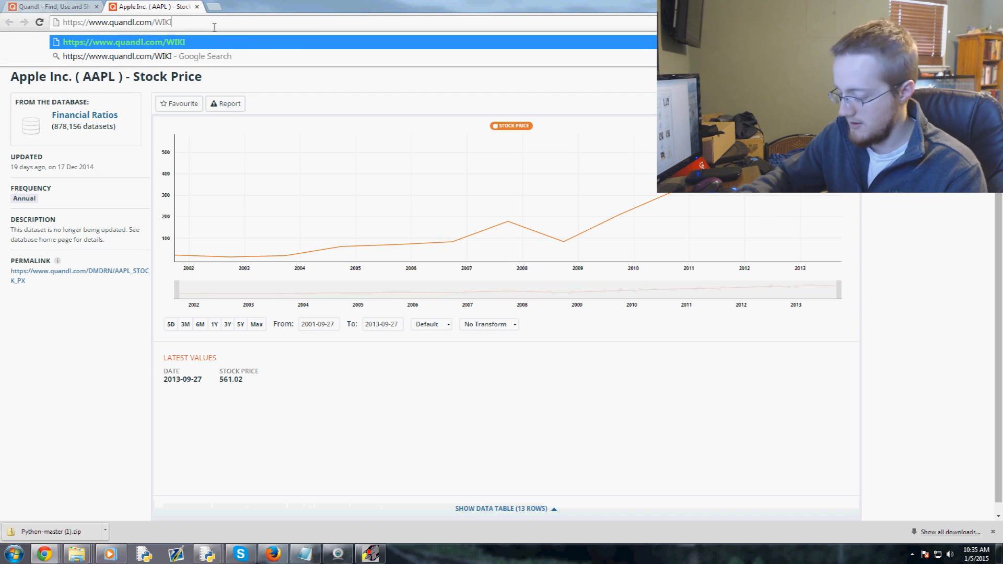
pyautogui.write('/AAPL-Apple-Inc-AAPL')
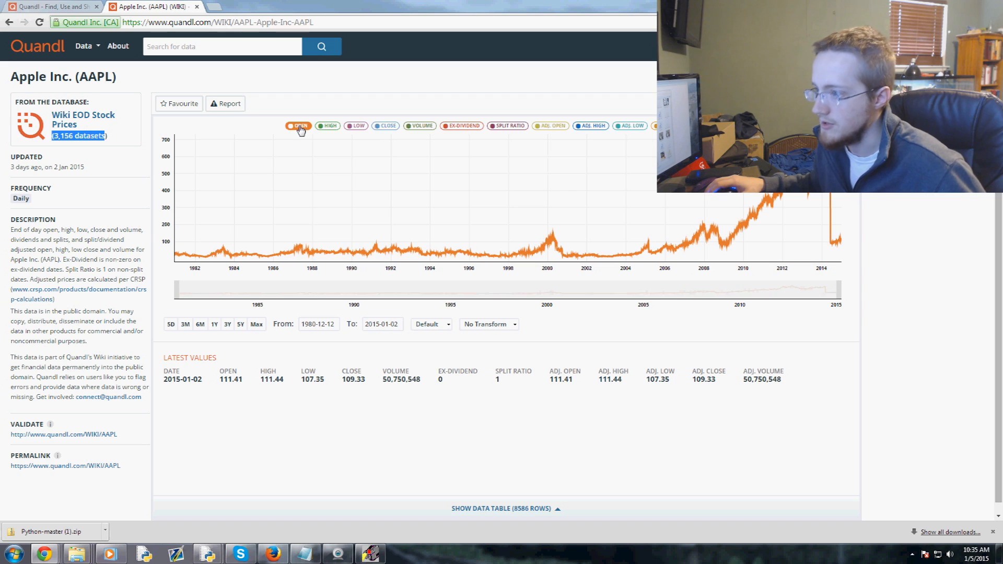
pyautogui.moveTo(550, 126)
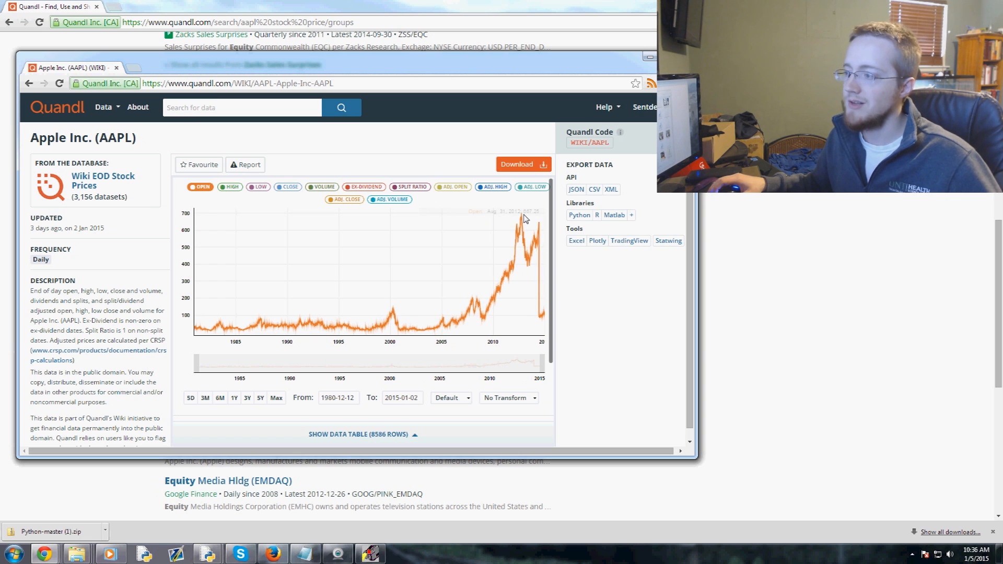
pyautogui.moveTo(515, 208)
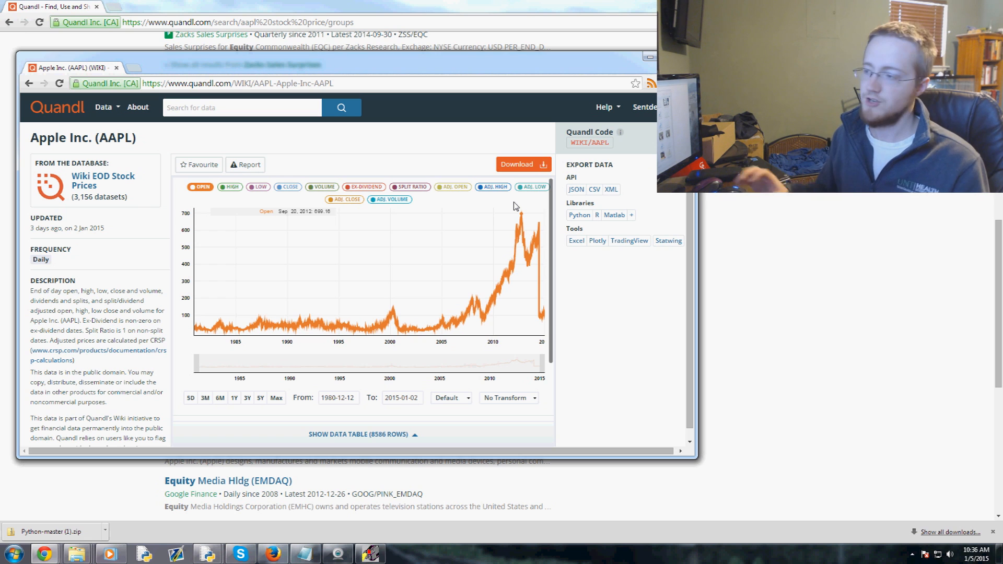
pyautogui.moveTo(541, 242)
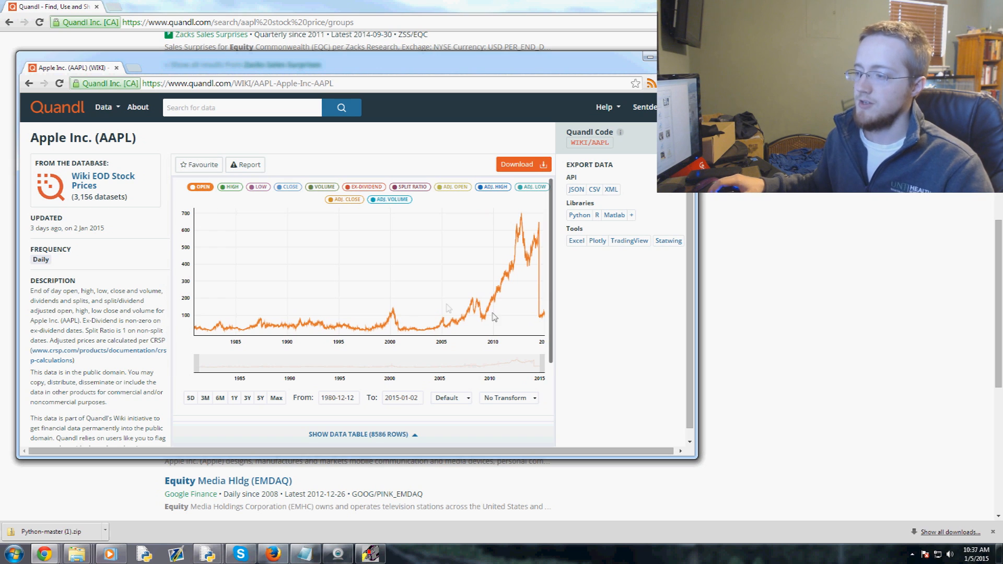
pyautogui.moveTo(547, 227)
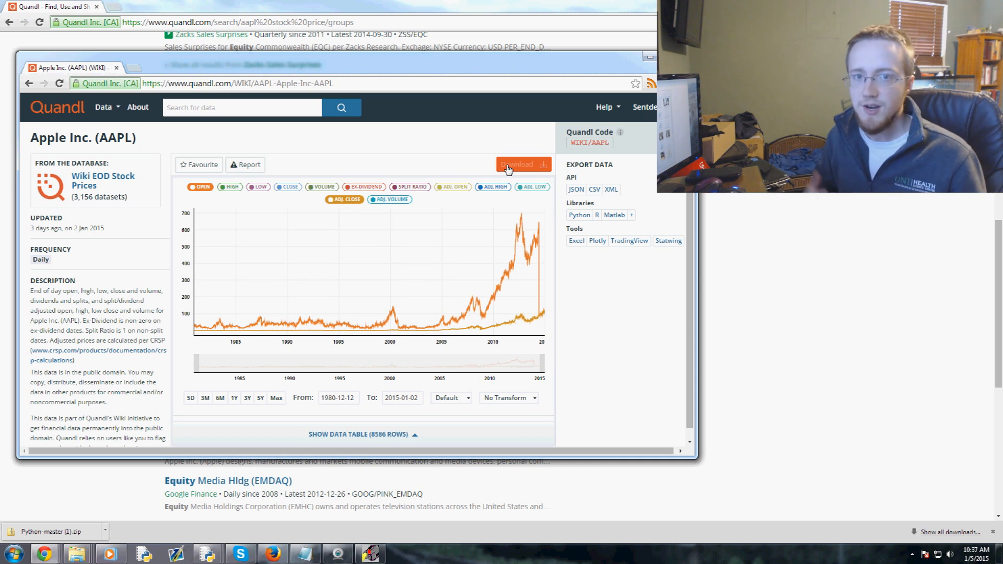
pyautogui.moveTo(205, 336)
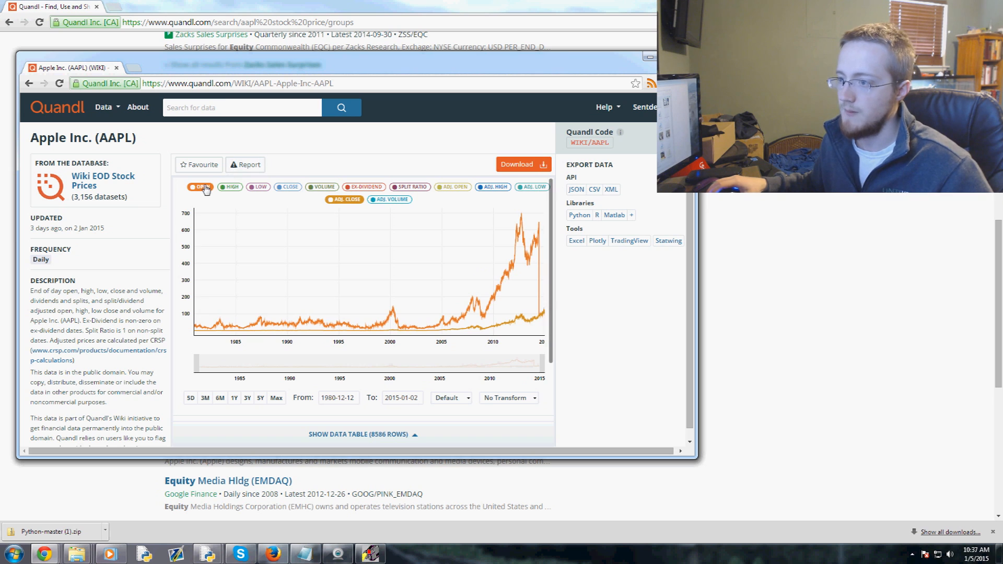
# Hide the Open series so the WIKI/AAPL chart plots only Adj. Close.
pyautogui.click(200, 187)
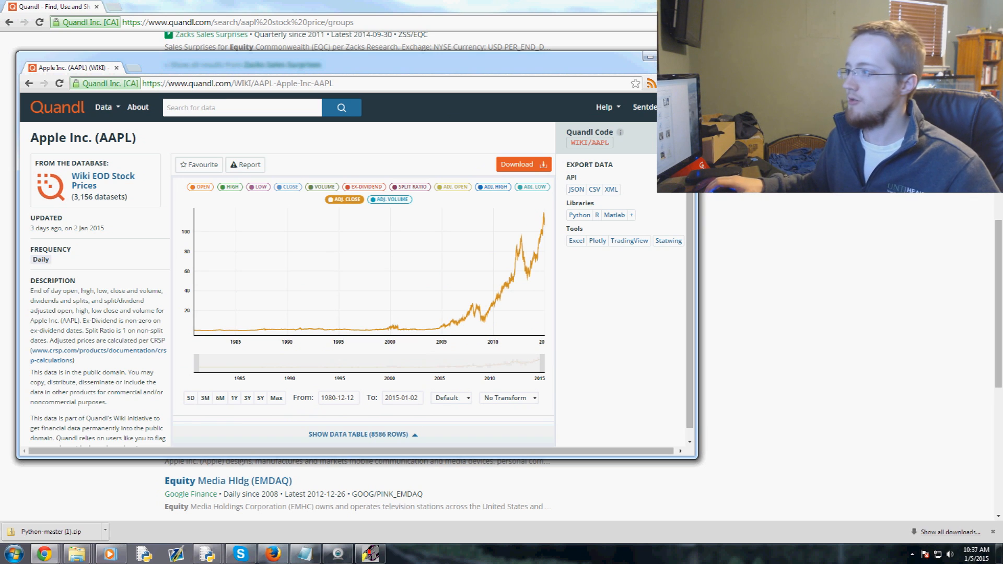
pyautogui.moveTo(537, 240)
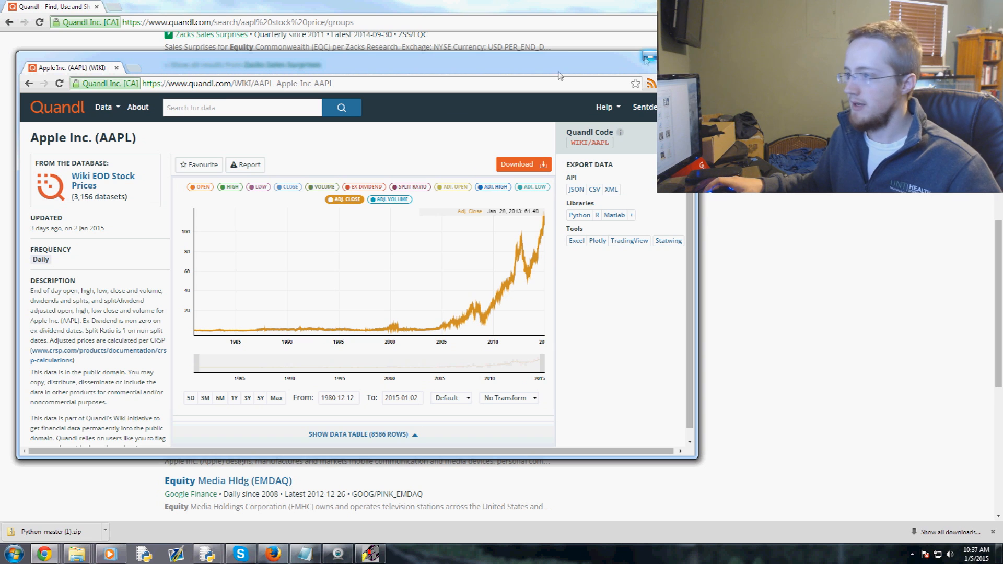
pyautogui.moveTo(618, 120)
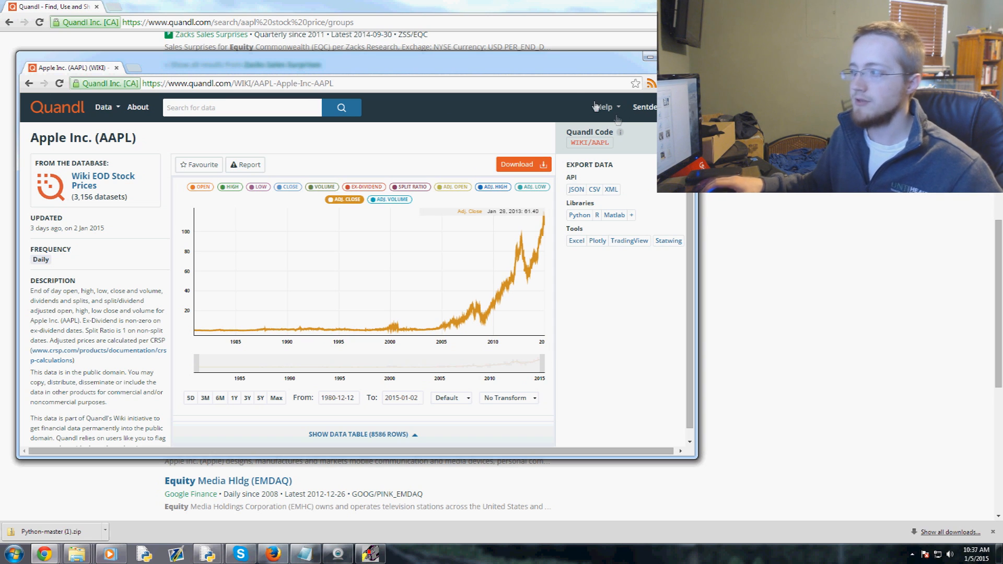
pyautogui.moveTo(573, 93)
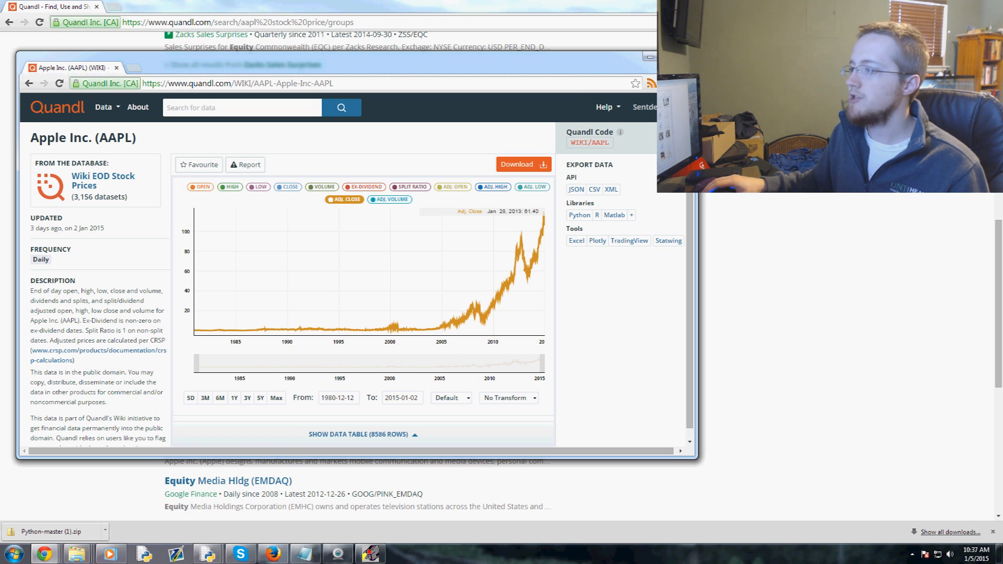
pyautogui.click(117, 68)
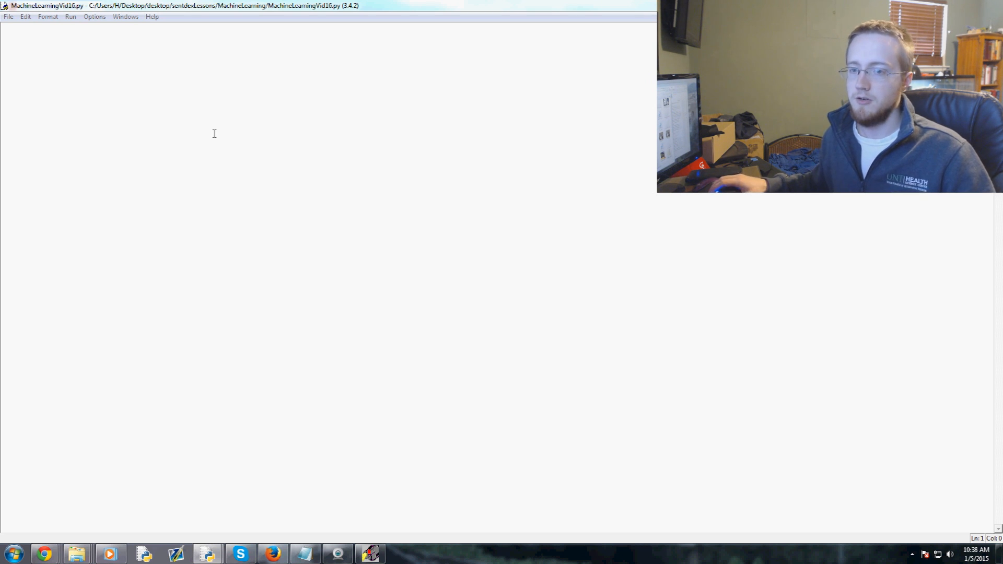
# Type 'import pandas as pd', 'import os', 'from Quandl import Quandl' and 'import time'.
pyautogui.write('import')
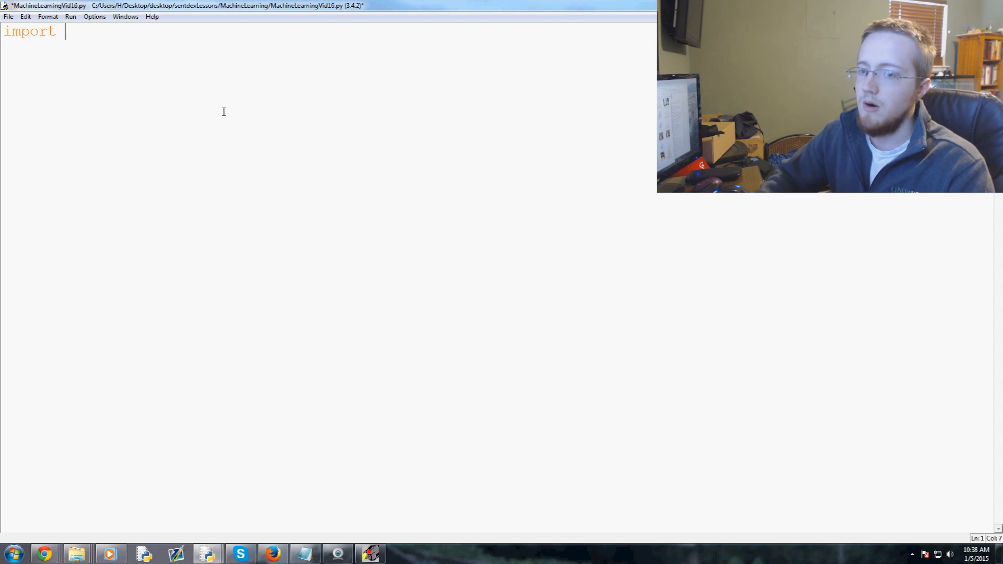
pyautogui.write('pandas as pd')
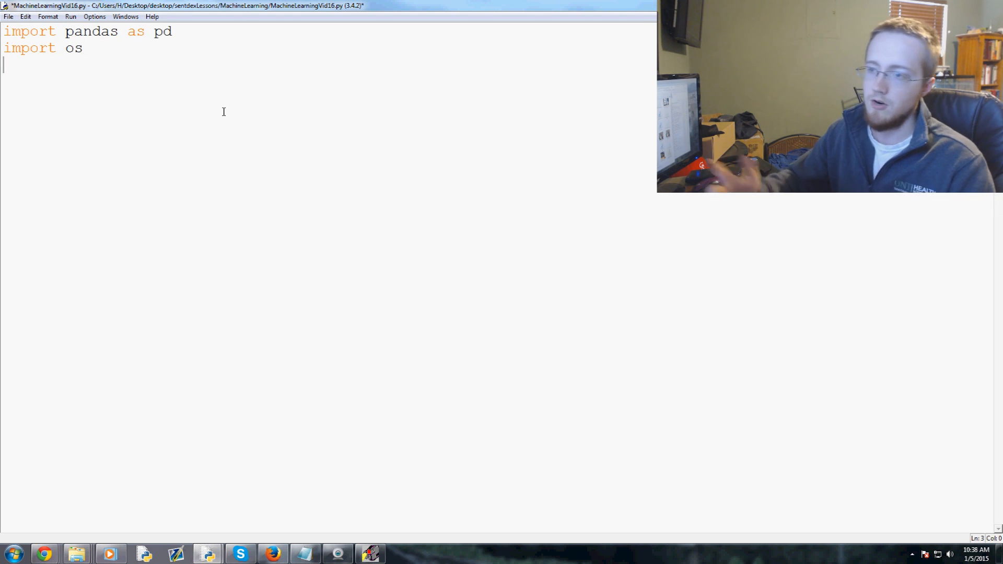
pyautogui.write('from')
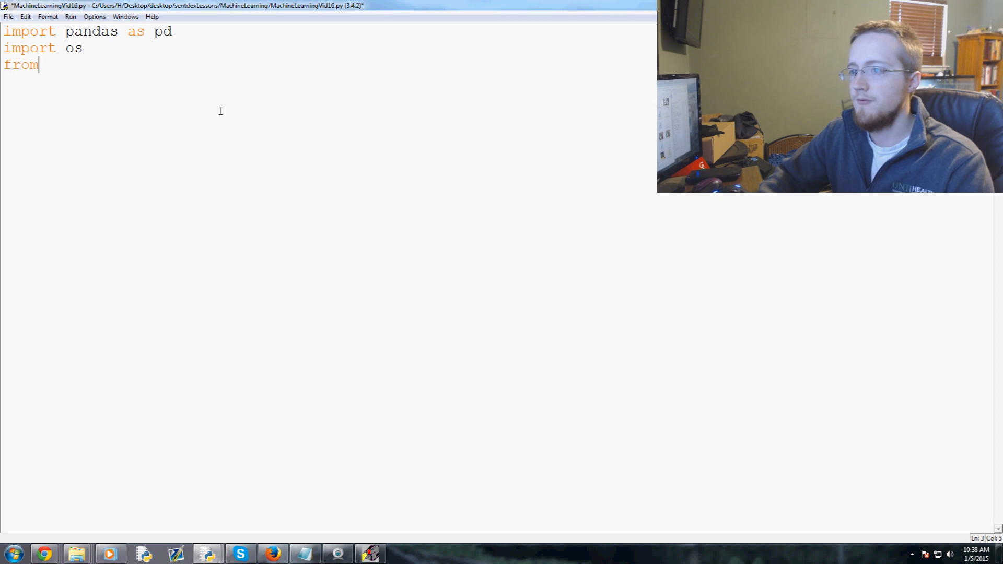
pyautogui.write('Quandl import Quandl')
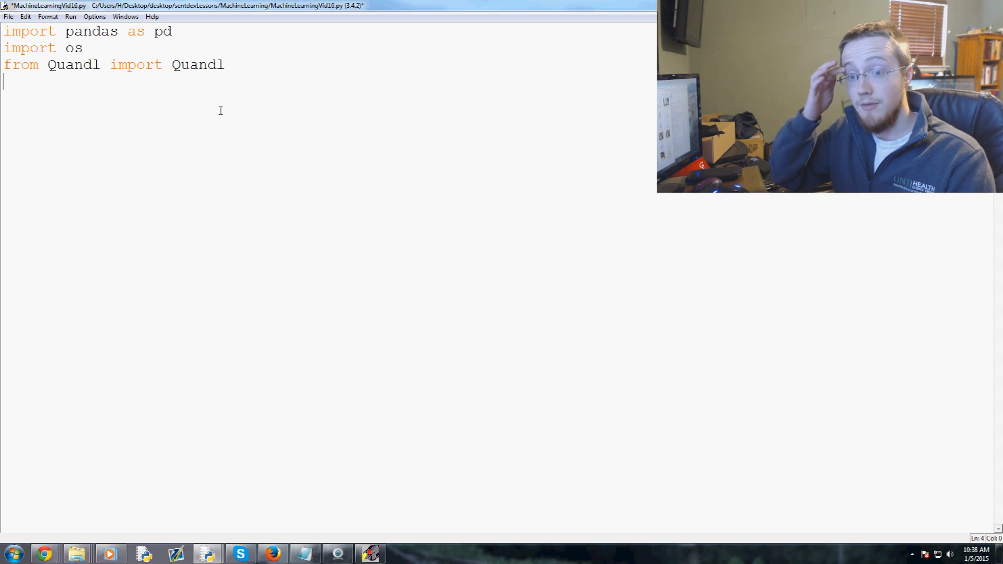
pyautogui.write('import time')
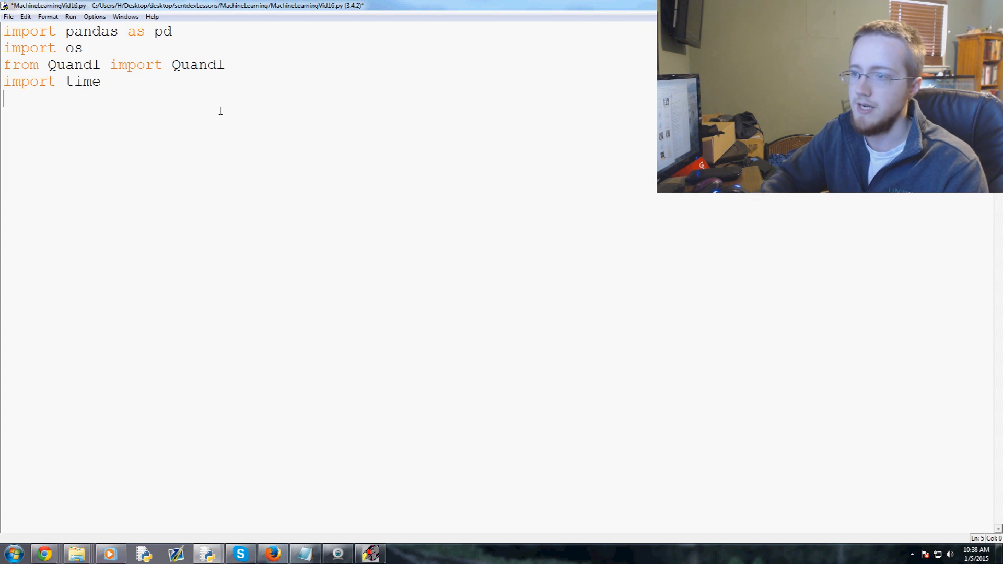
# Write auth_tok = open("auth.txt","r").read() after clearing a placeholder token string.
pyautogui.write('auth_')
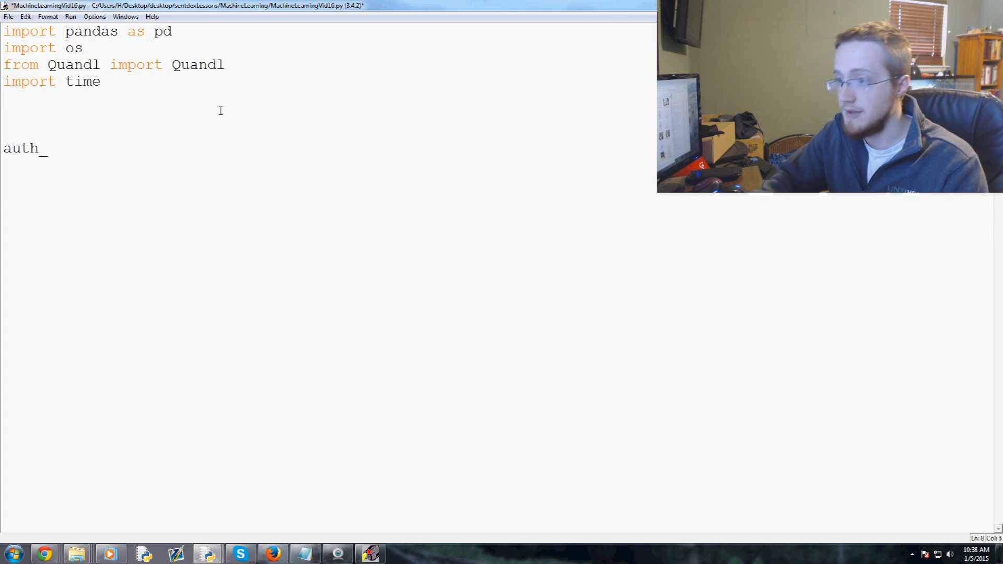
pyautogui.write('tok =')
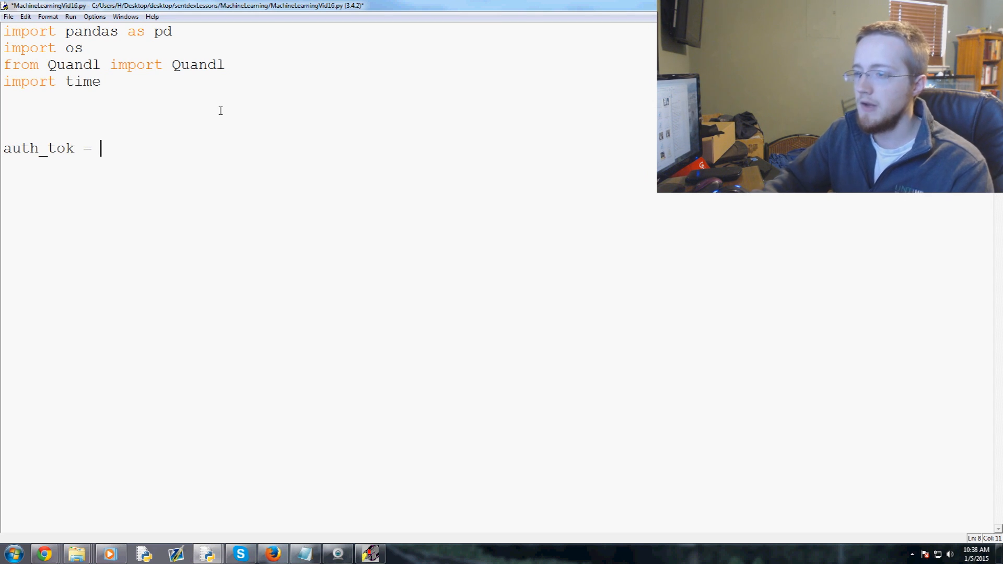
pyautogui.write('""')
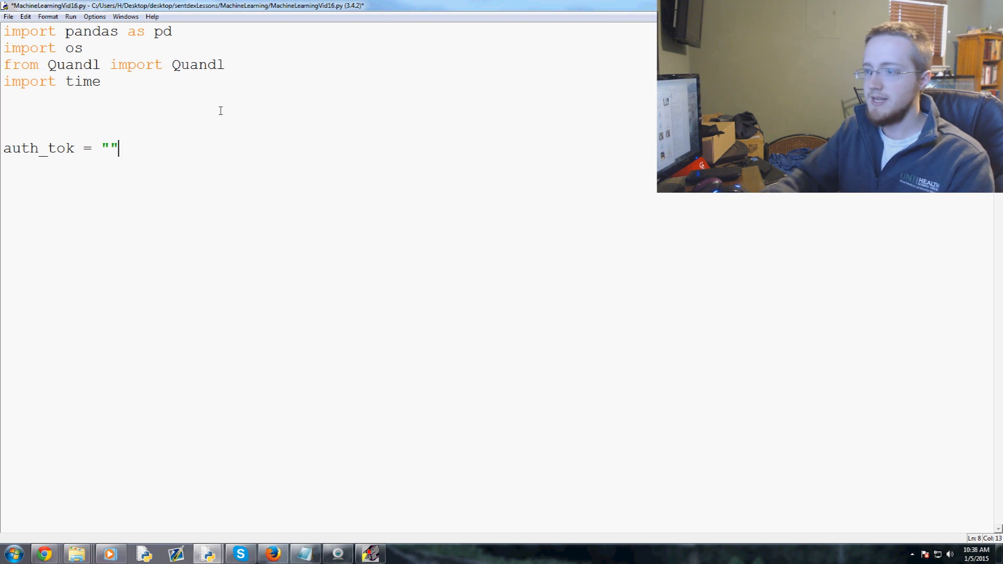
pyautogui.write('asdfasd')
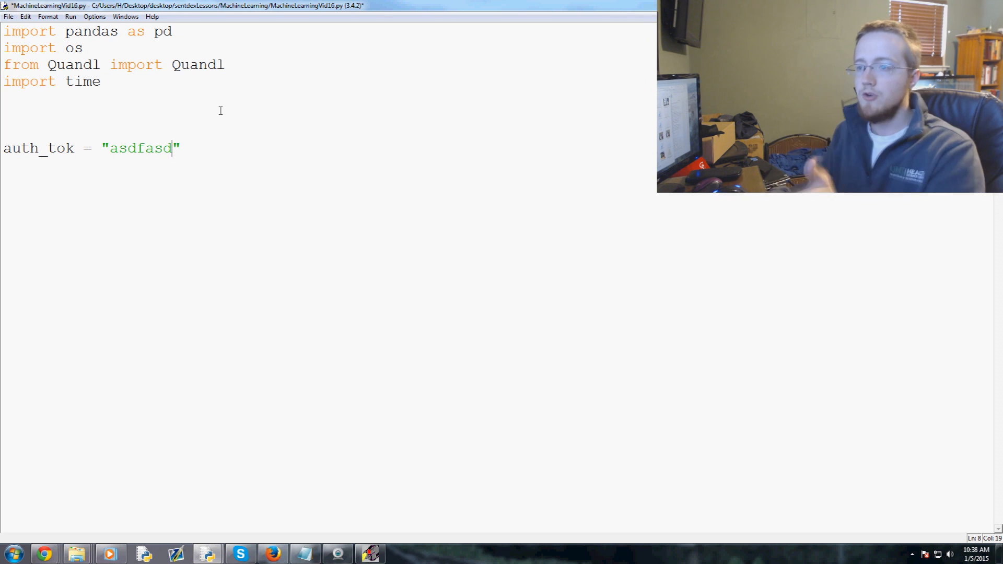
pyautogui.press('Backspace')
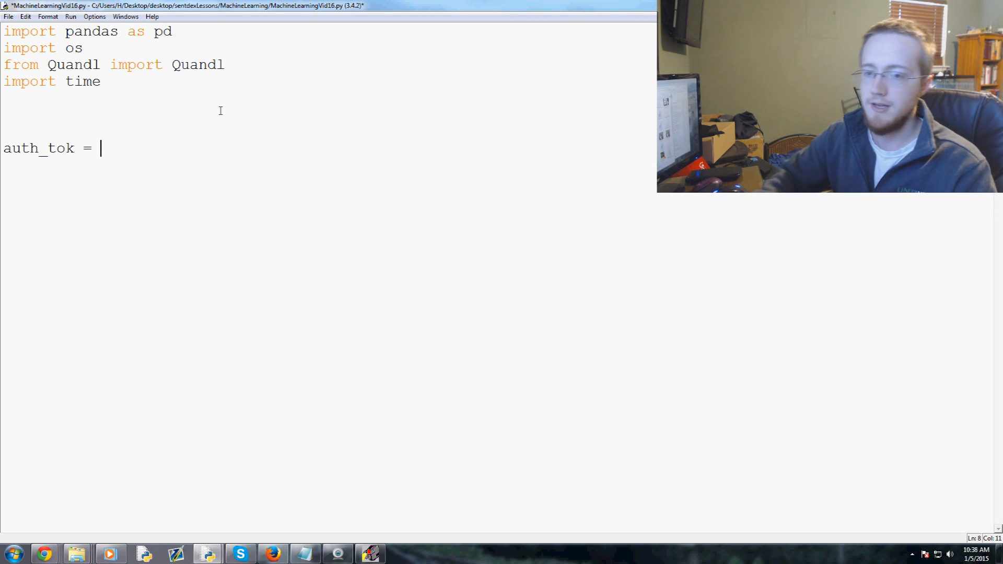
pyautogui.write('open("")')
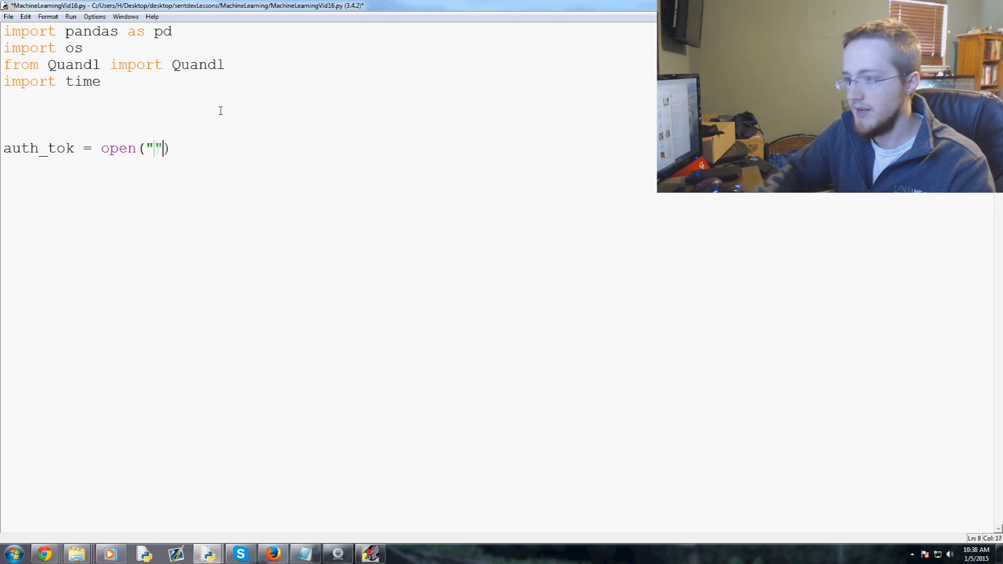
pyautogui.write('auth.txt",')
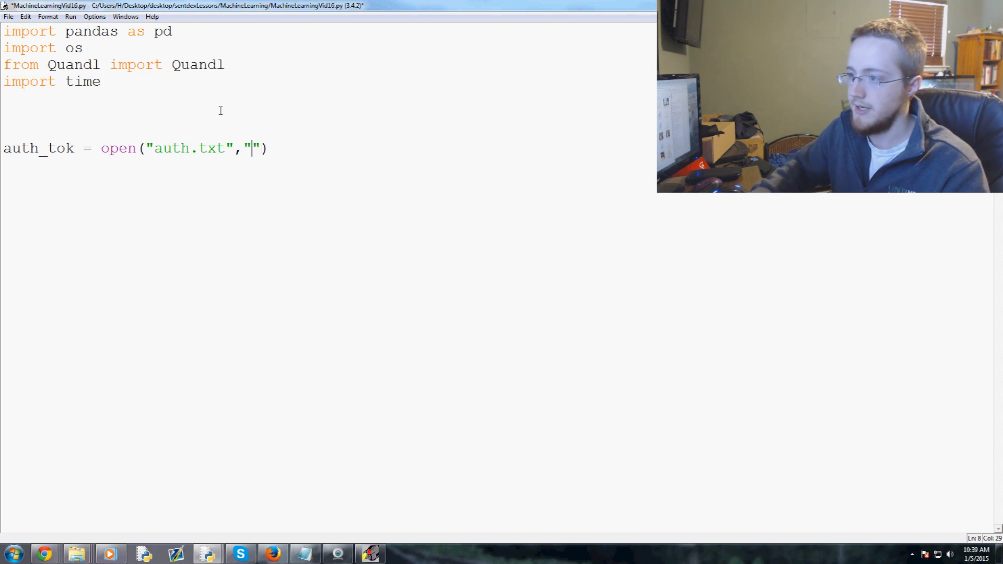
pyautogui.write('r").r')
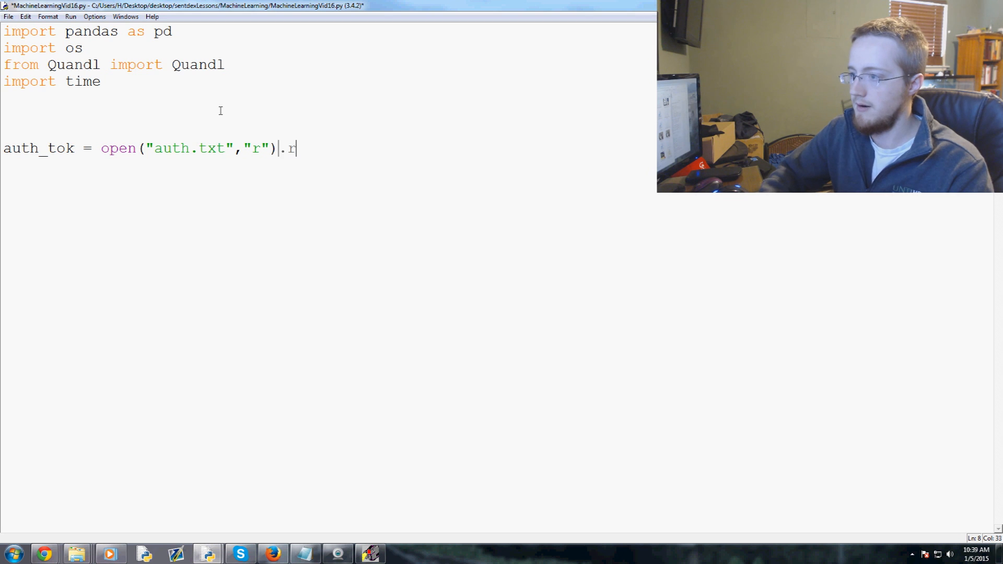
pyautogui.write('ead()')
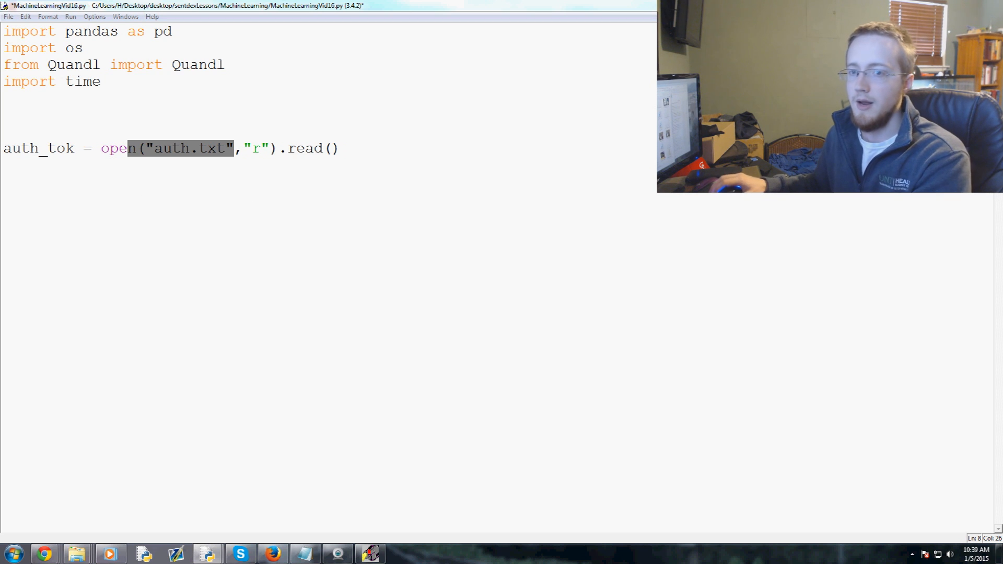
pyautogui.moveTo(144, 203)
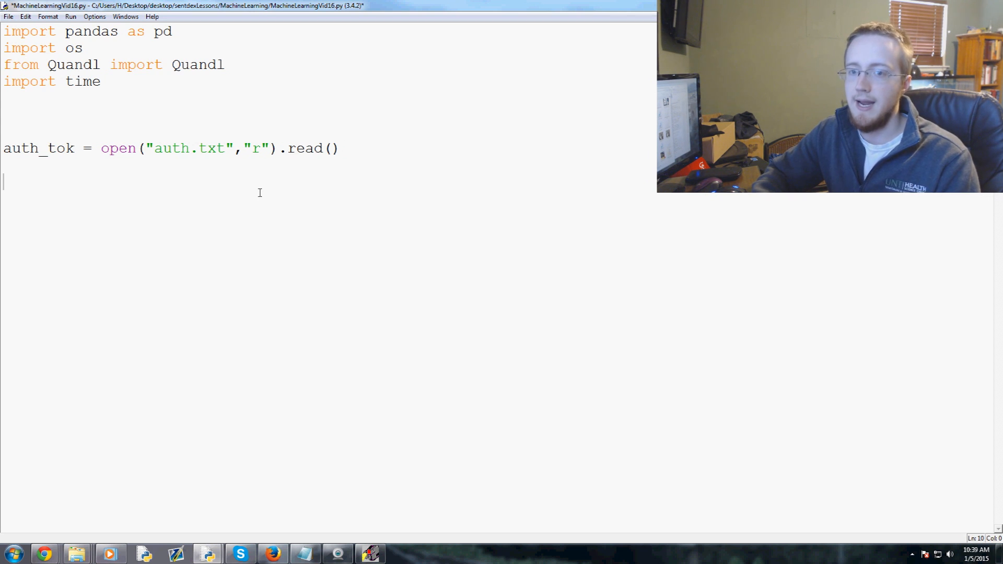
# Begin a data line calling Quandl.get for the "WIKI/KO" dataset.
pyautogui.write('data')
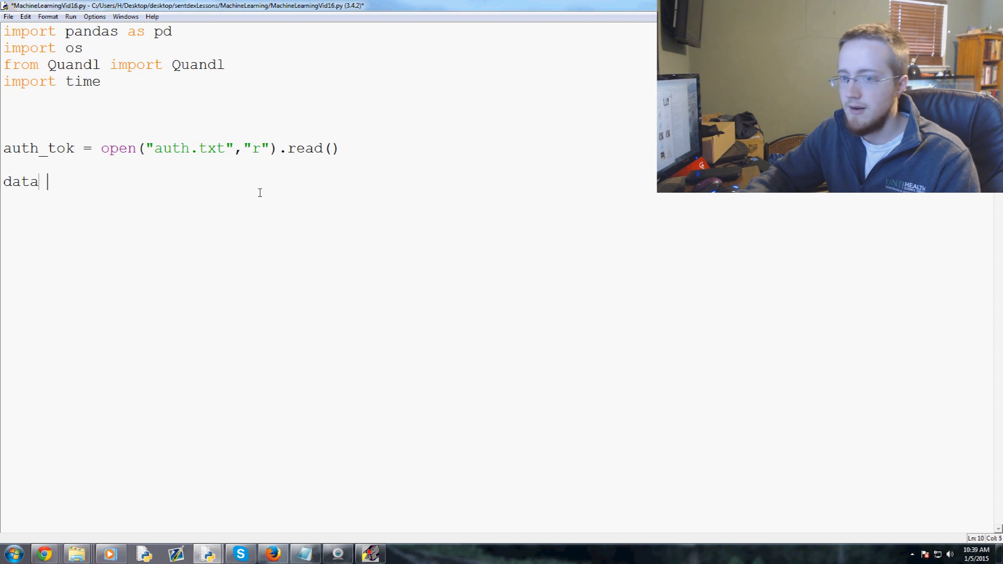
pyautogui.write('= Quand')
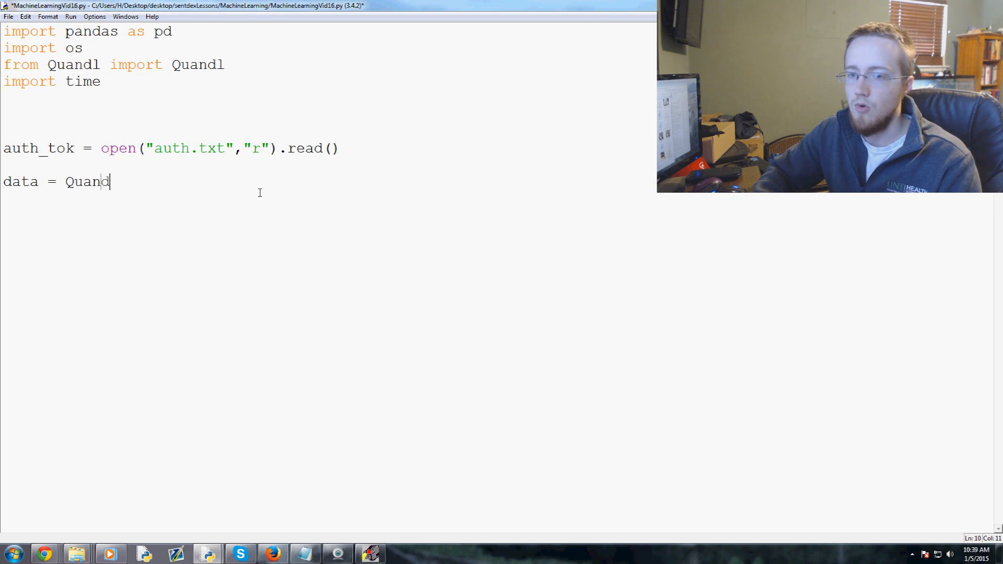
pyautogui.write('l.get()')
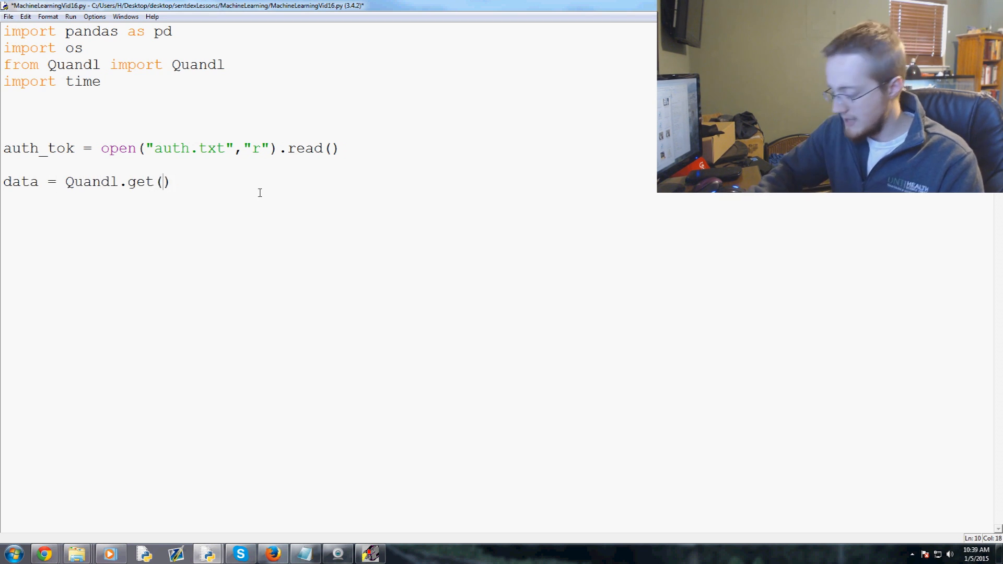
pyautogui.write('""')
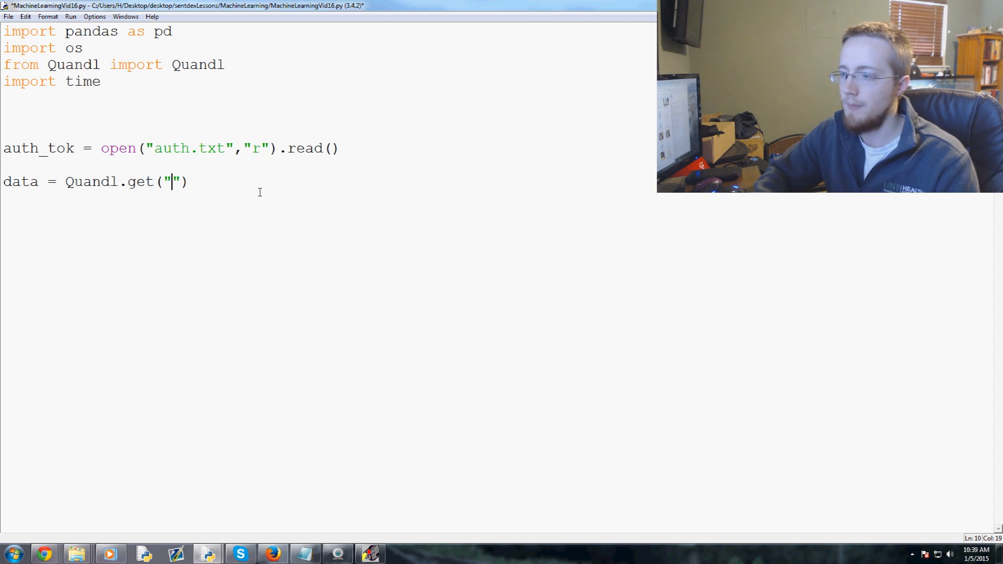
pyautogui.write('WIKI/')
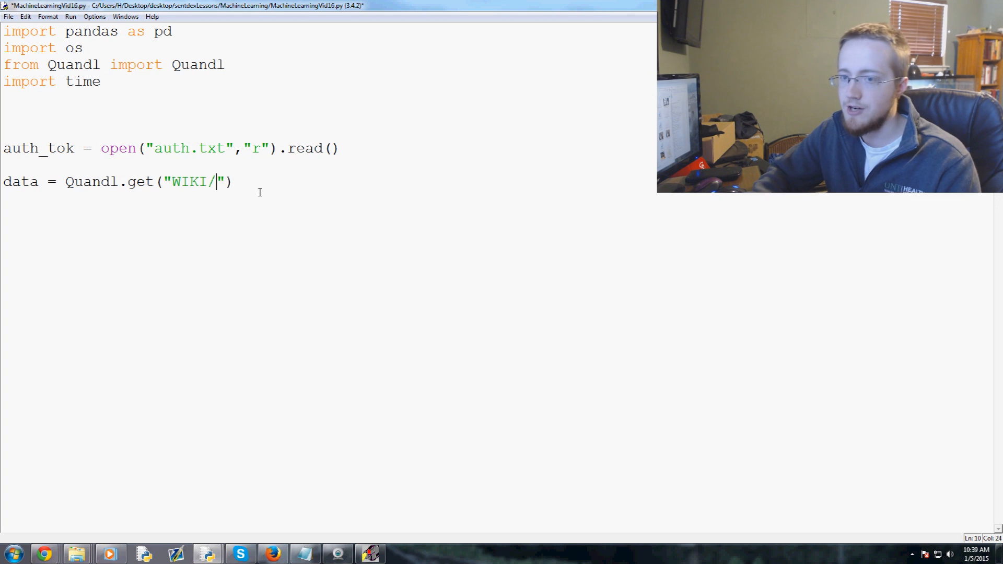
pyautogui.write('KO",')
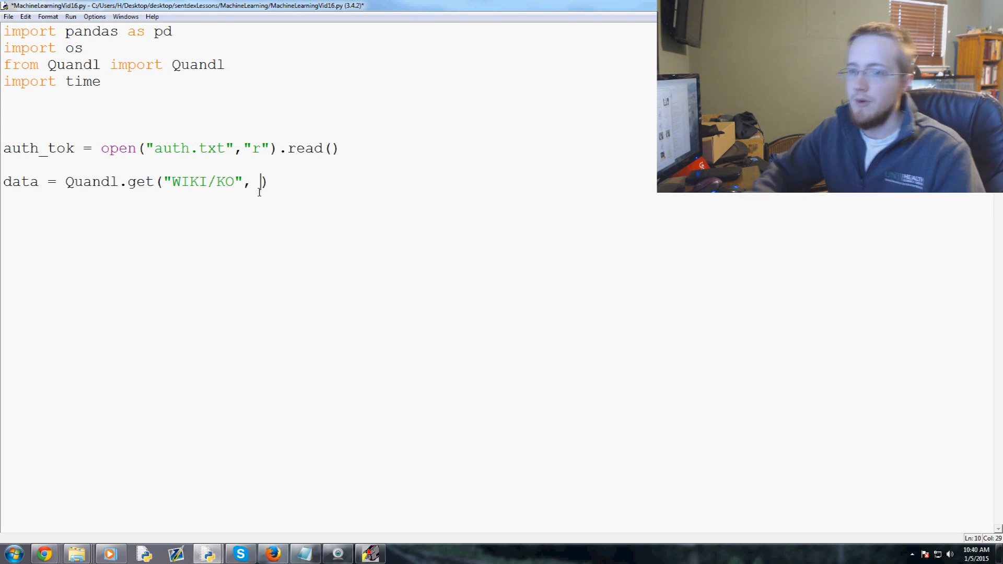
# Add trim_start "2000-12-12" and a trim_end starting "2014-1", then start a new line.
pyautogui.write('timr')
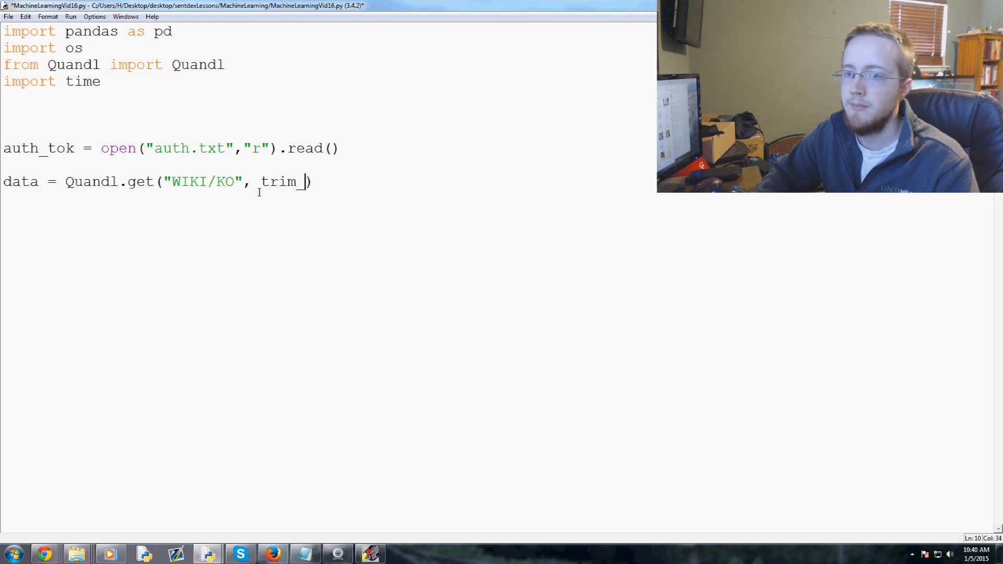
pyautogui.write('start = 2')
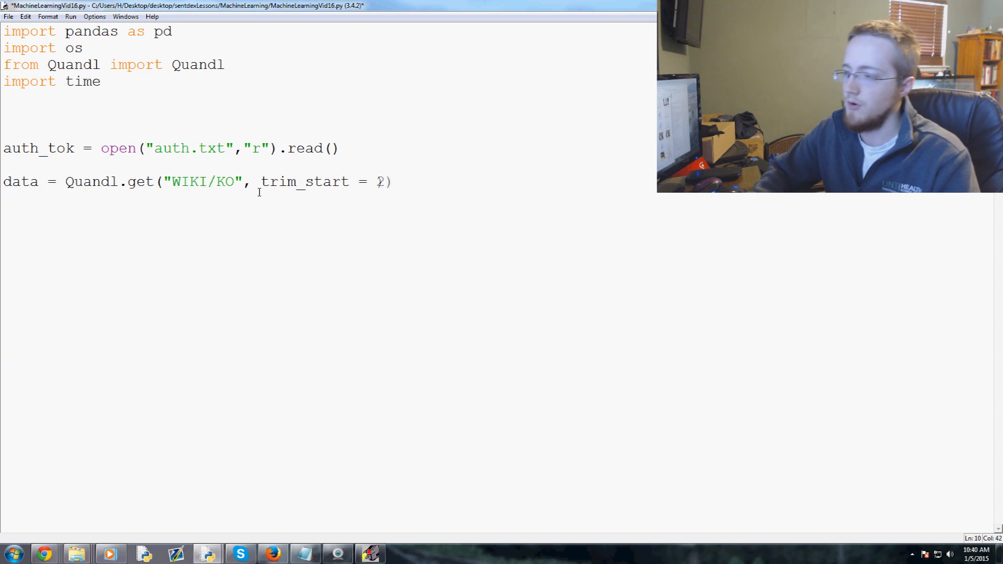
pyautogui.press('Backspace')
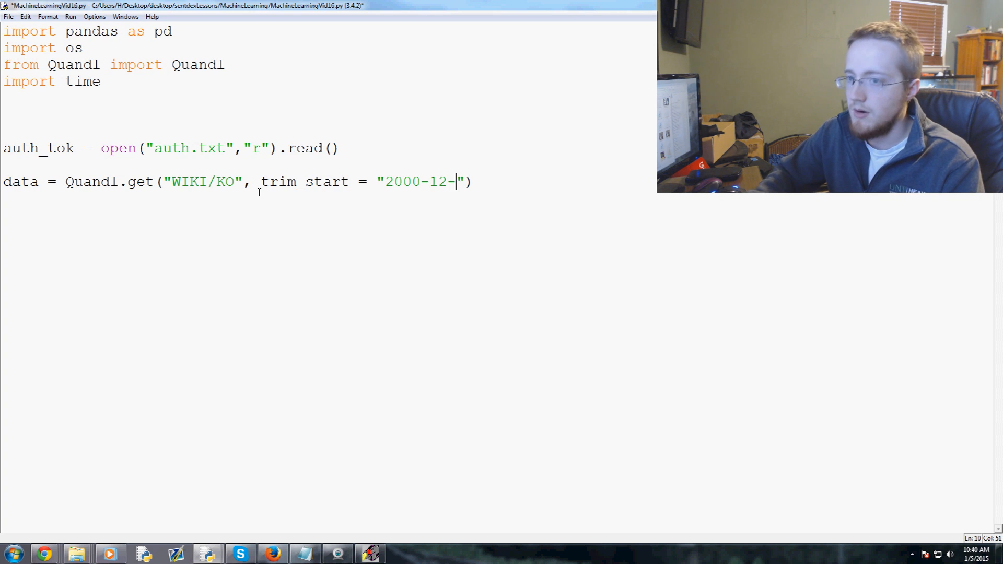
pyautogui.write('12')
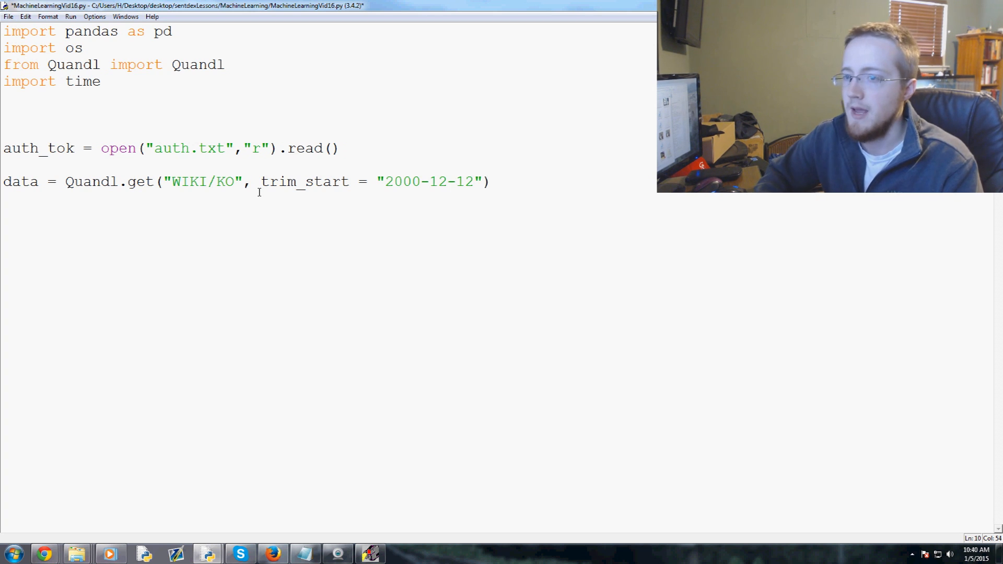
pyautogui.write(', trim_end')
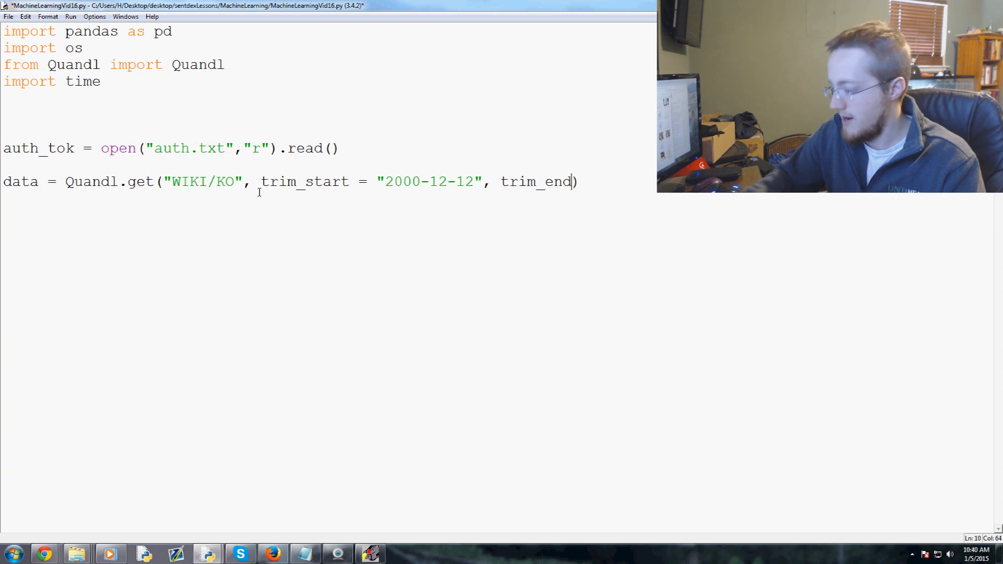
pyautogui.write('= ""')
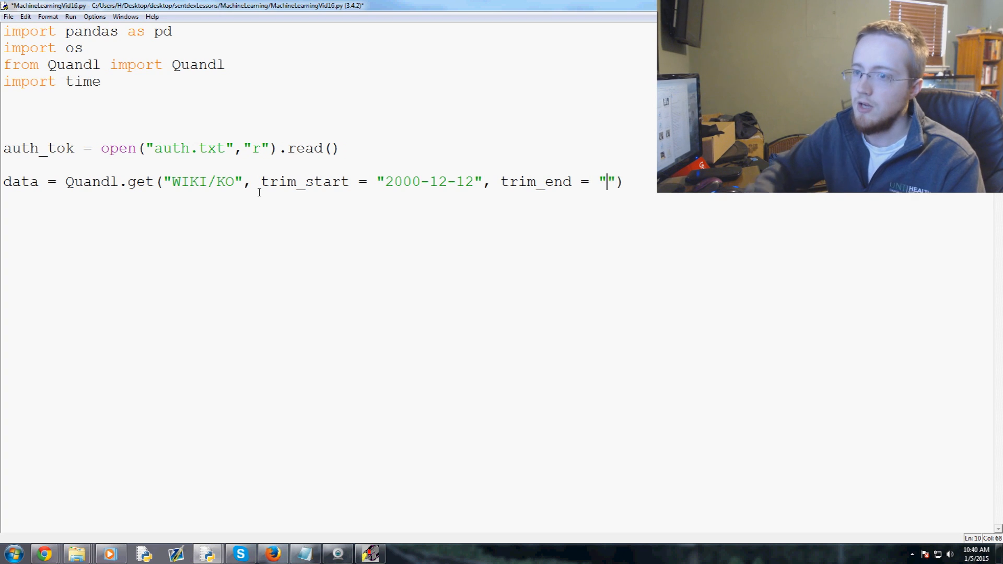
pyautogui.write('2014-1')
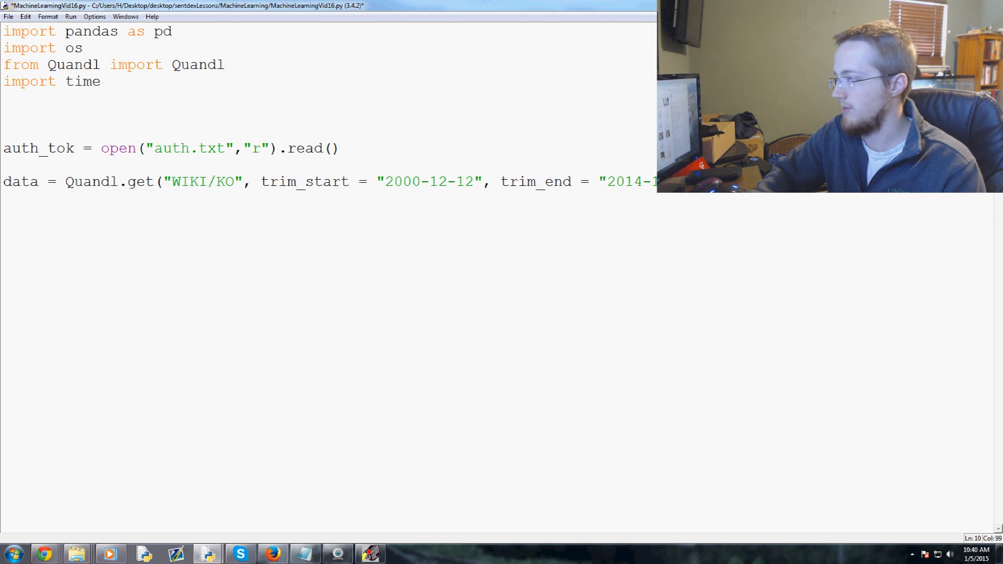
pyautogui.doubleClick(38, 149)
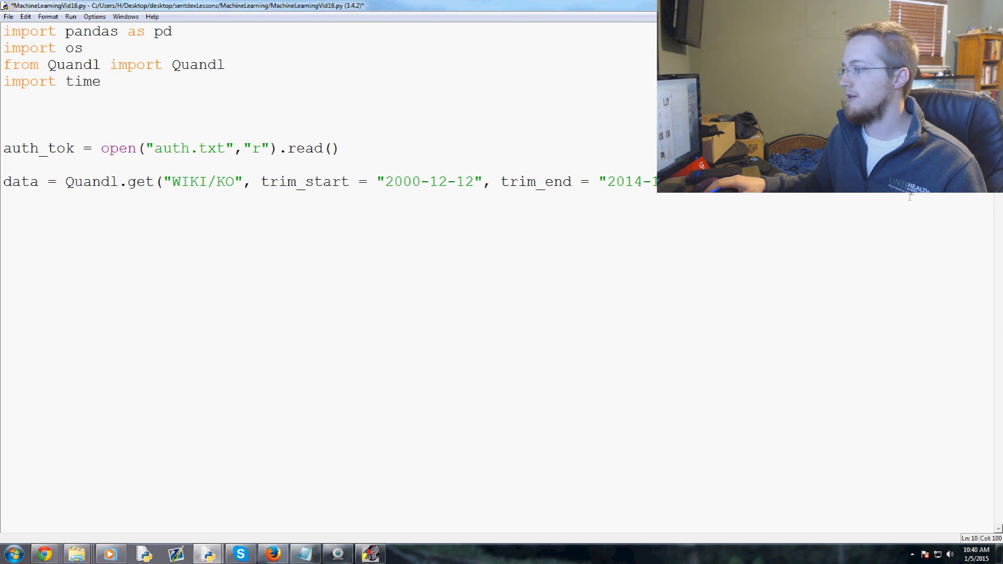
pyautogui.press('enter')
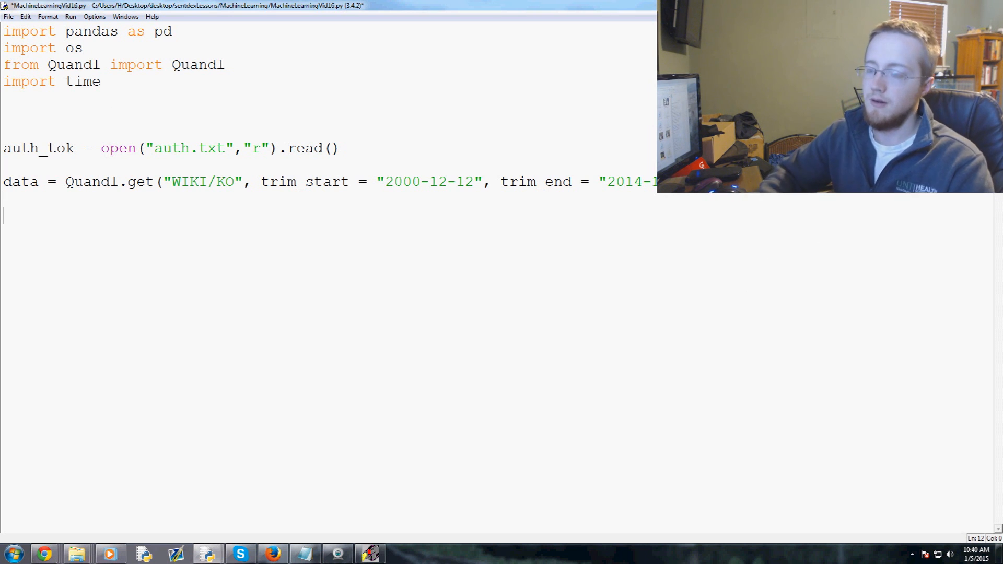
# Add a print(data) line and run the module with F5.
pyautogui.write('print(data)')
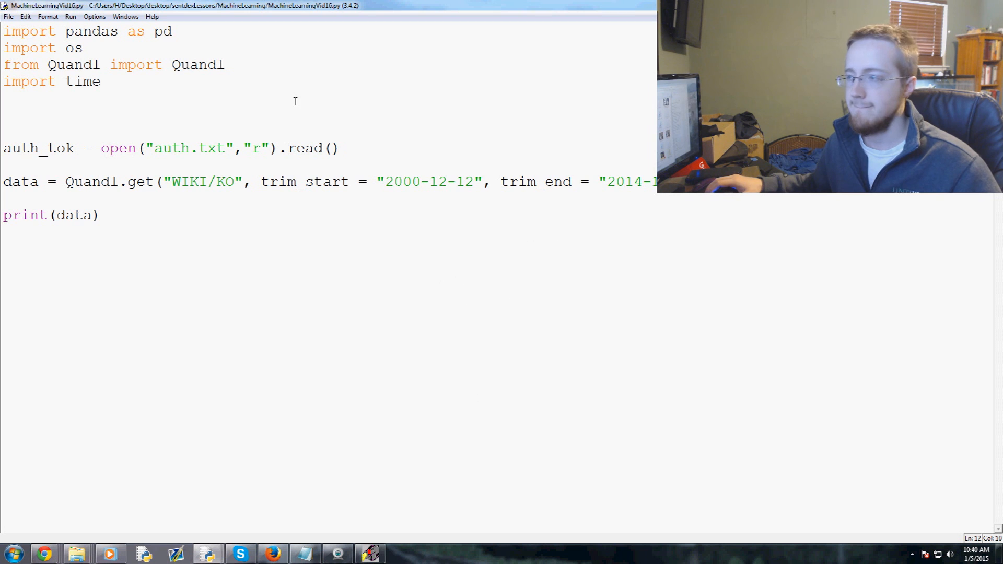
pyautogui.press('F5')
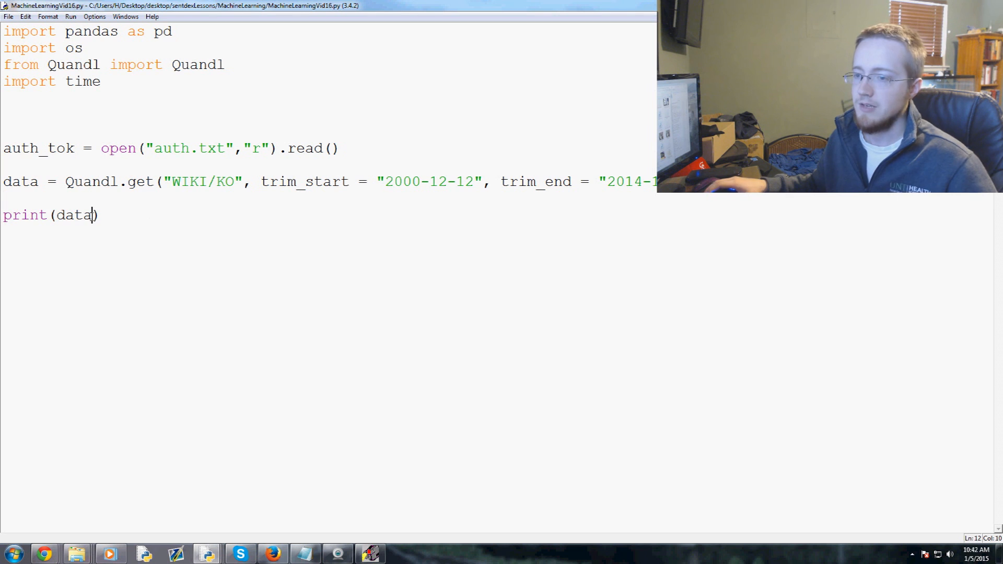
# Change the print line to print(data["Adj. Close"]).
pyautogui.write('[')
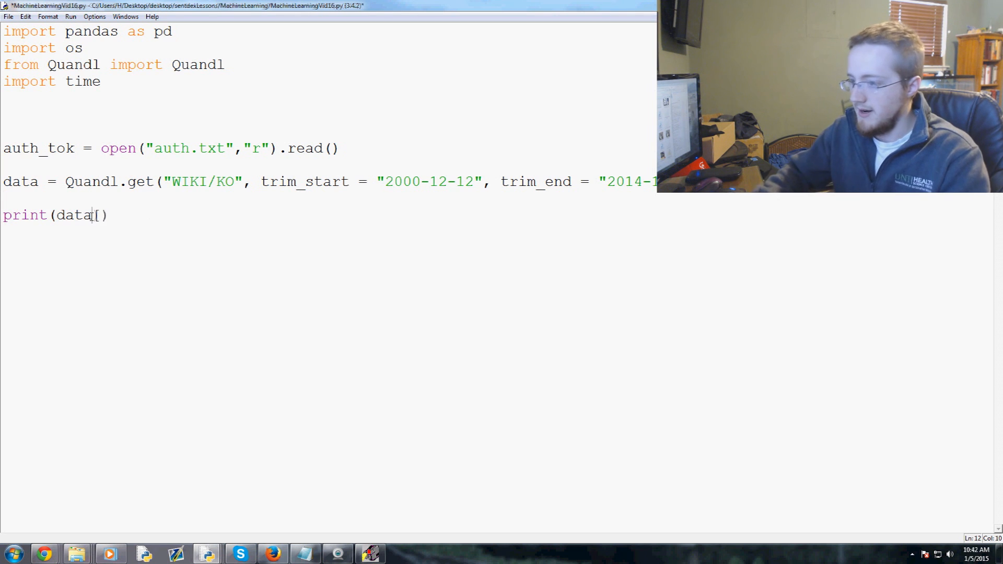
pyautogui.write('""')
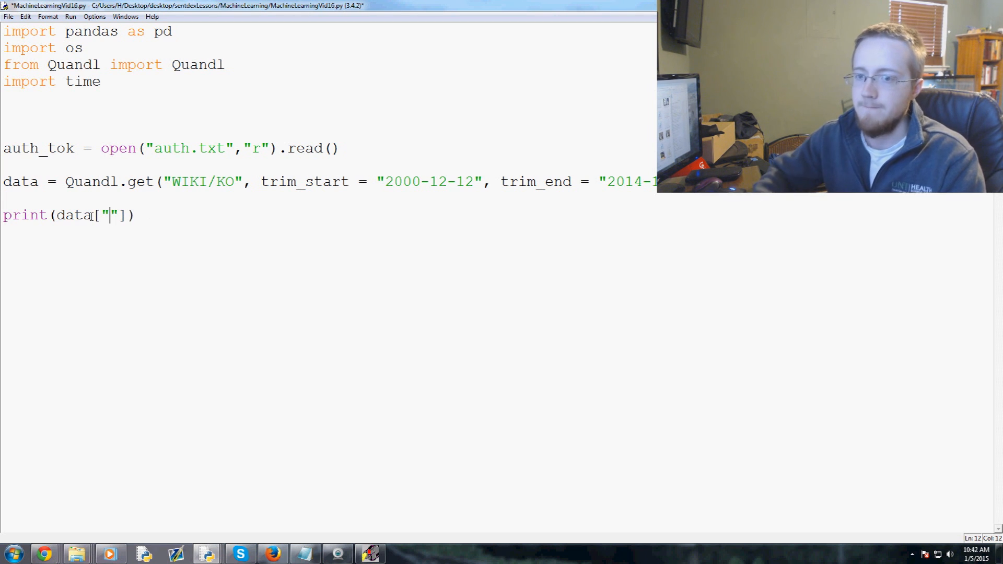
pyautogui.write('Adj.')
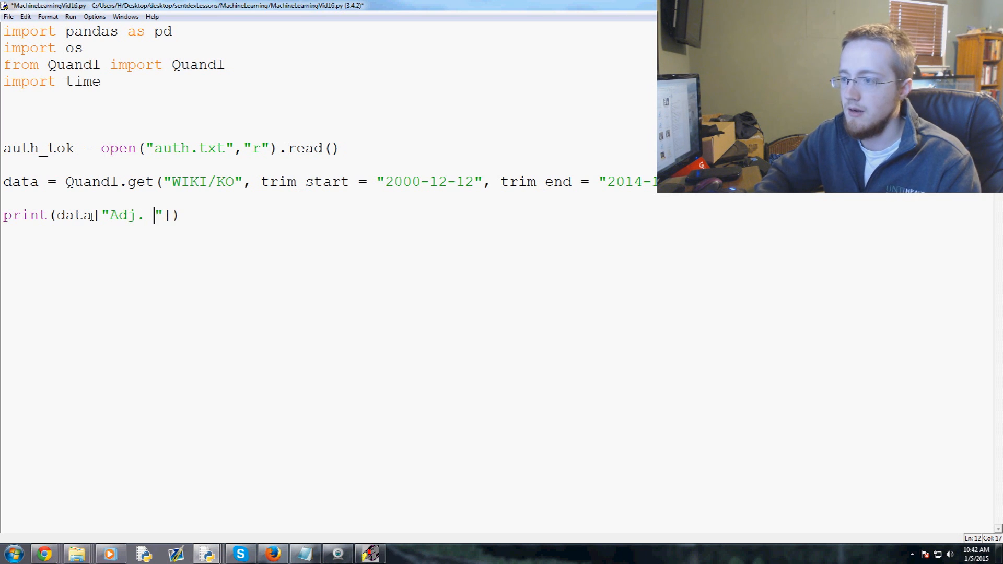
pyautogui.write('Close')
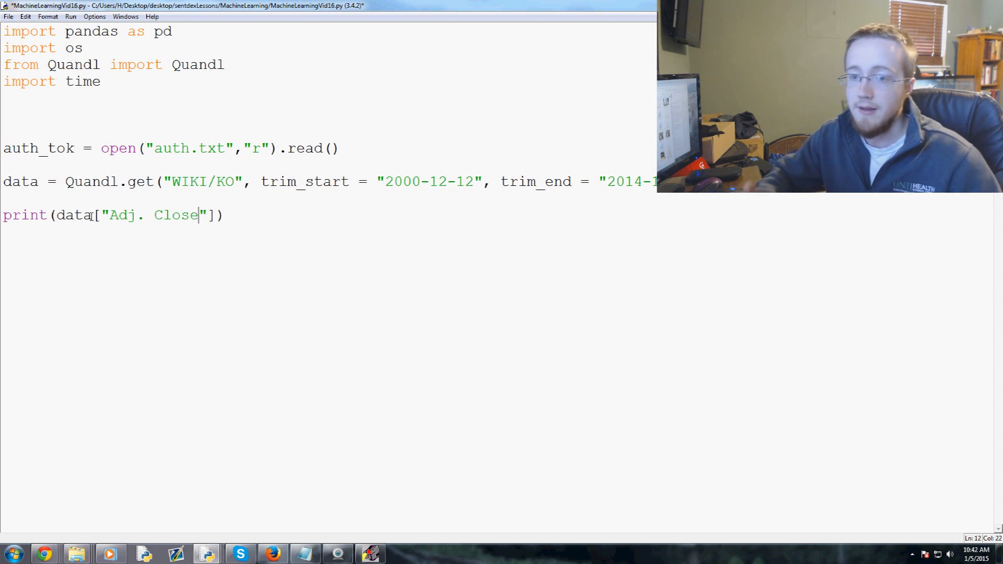